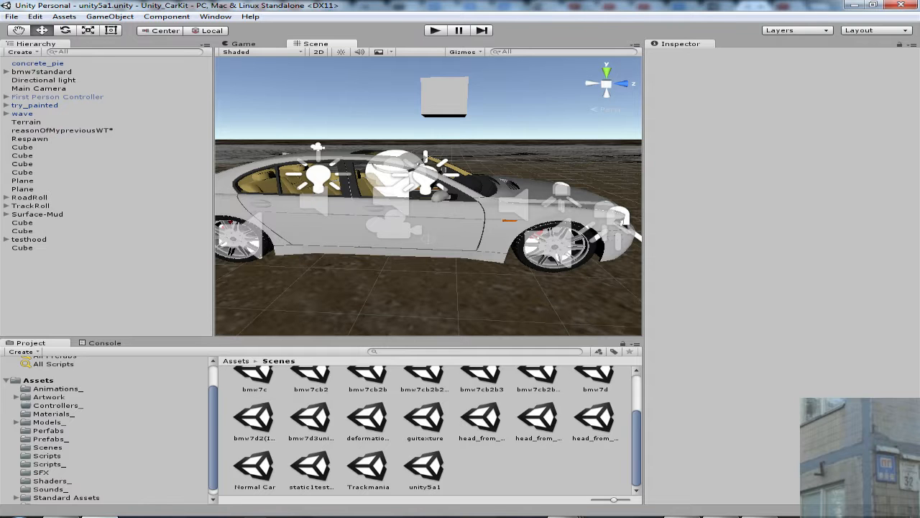
pyautogui.moveTo(543, 266)
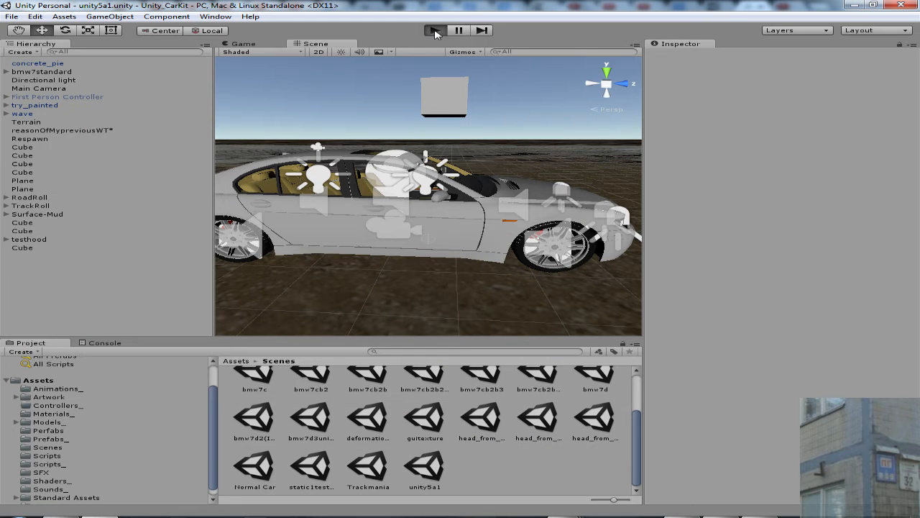
# - Enter play mode and drive the BMW around the terrain until it flips over
pyautogui.click(434, 30)
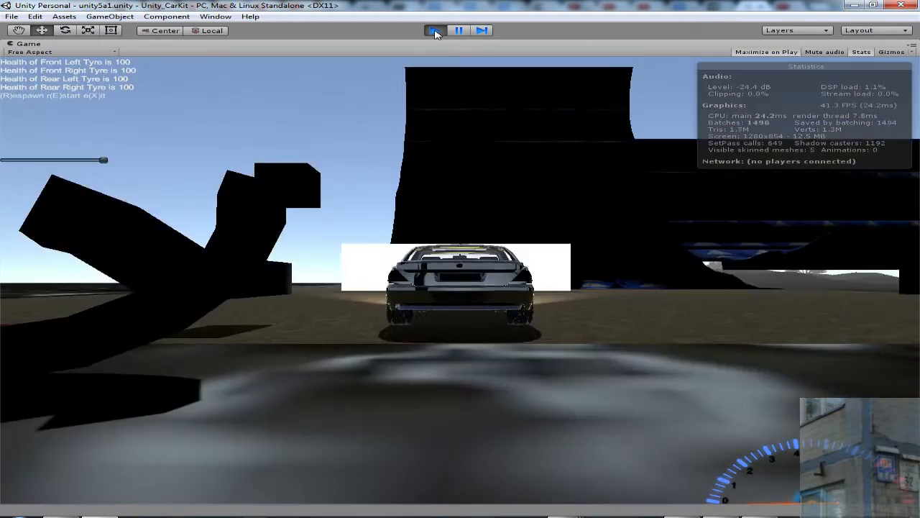
pyautogui.click(434, 31)
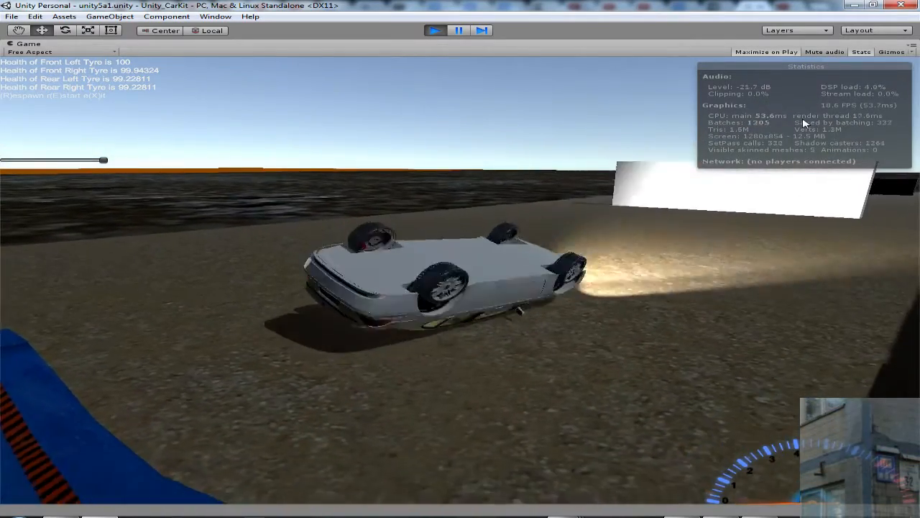
pyautogui.moveTo(495, 48)
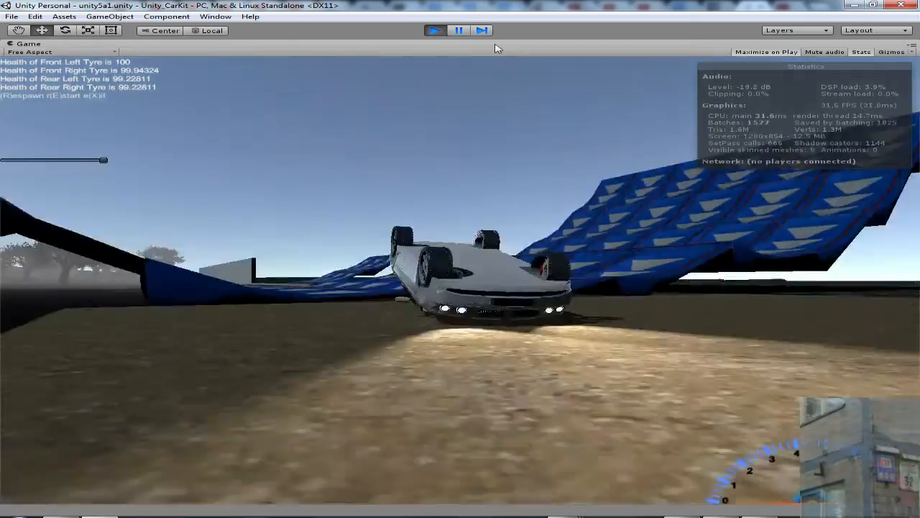
# - Stop play mode, maximize the Scene view and orbit into the BMW's cabin to the Reflection Probe
pyautogui.click(435, 30)
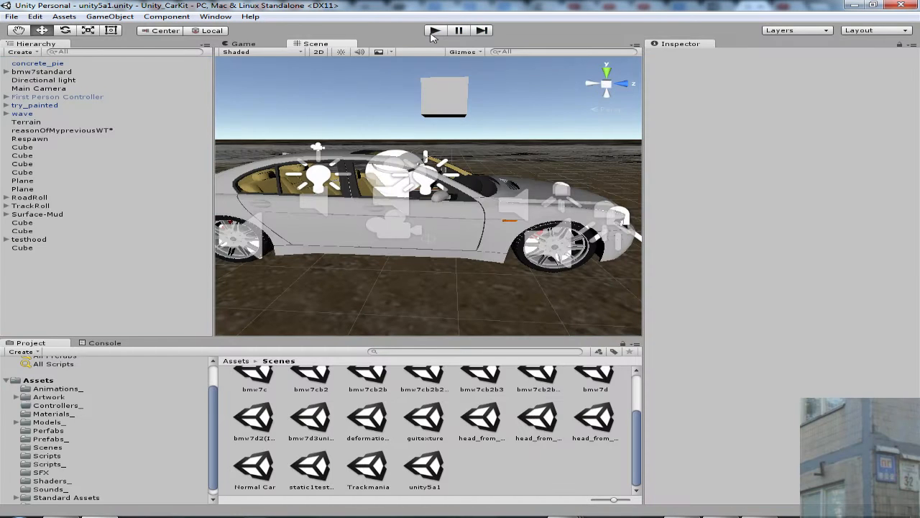
pyautogui.moveTo(381, 151)
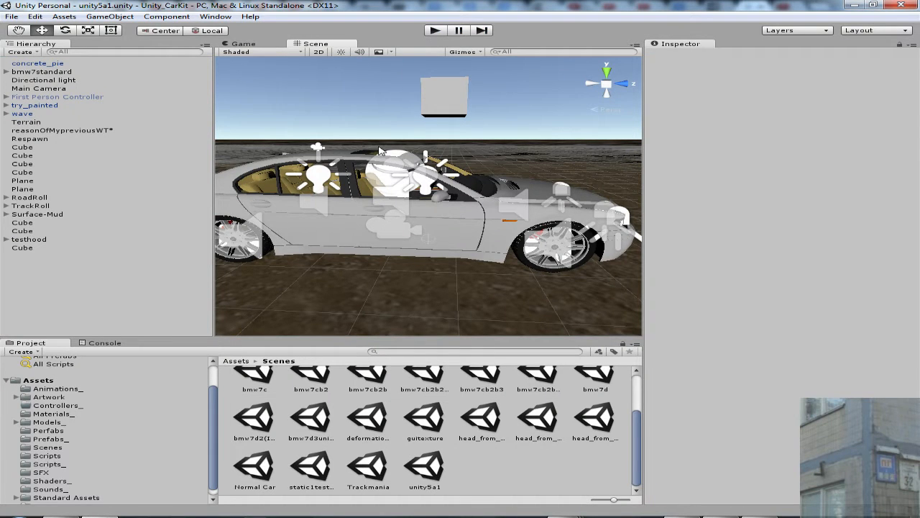
pyautogui.rightClick(316, 43)
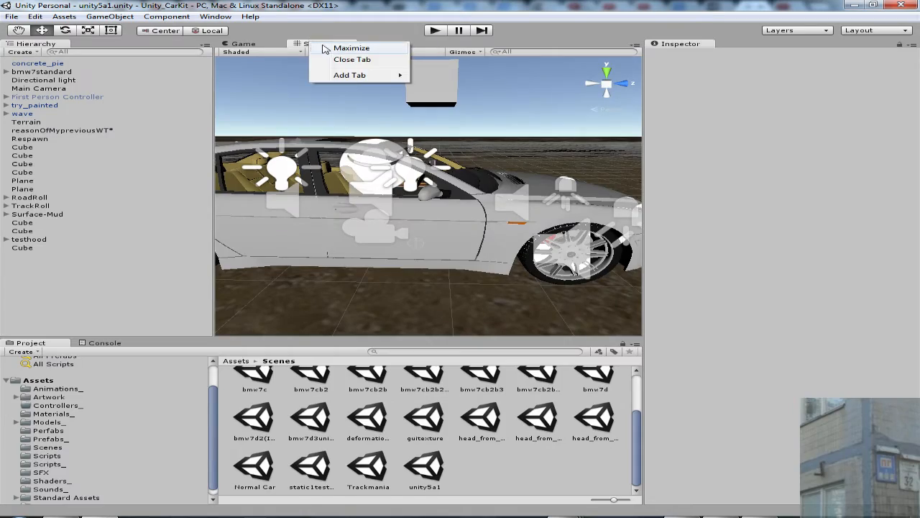
pyautogui.click(351, 48)
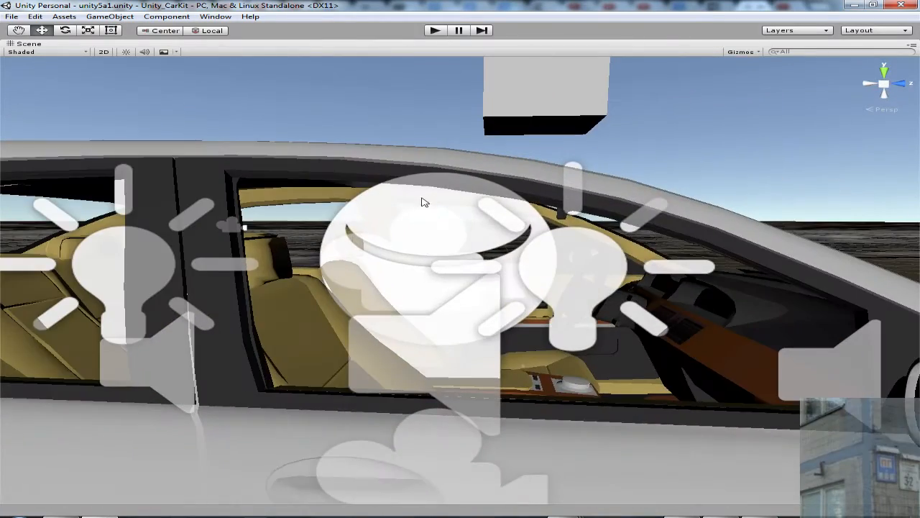
pyautogui.moveTo(424, 202); pyautogui.dragTo(464, 178)
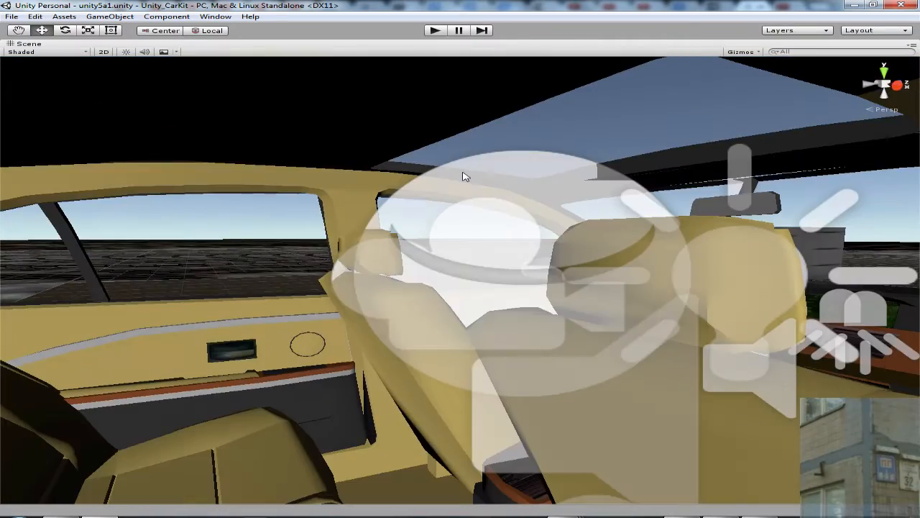
pyautogui.click(413, 244)
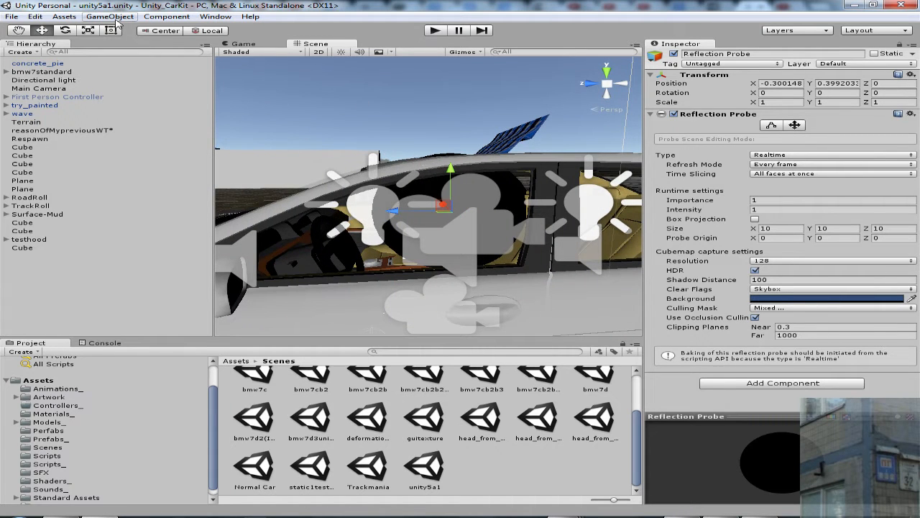
# - Select bmw7standard in the Hierarchy and expand its child parts
pyautogui.click(109, 16)
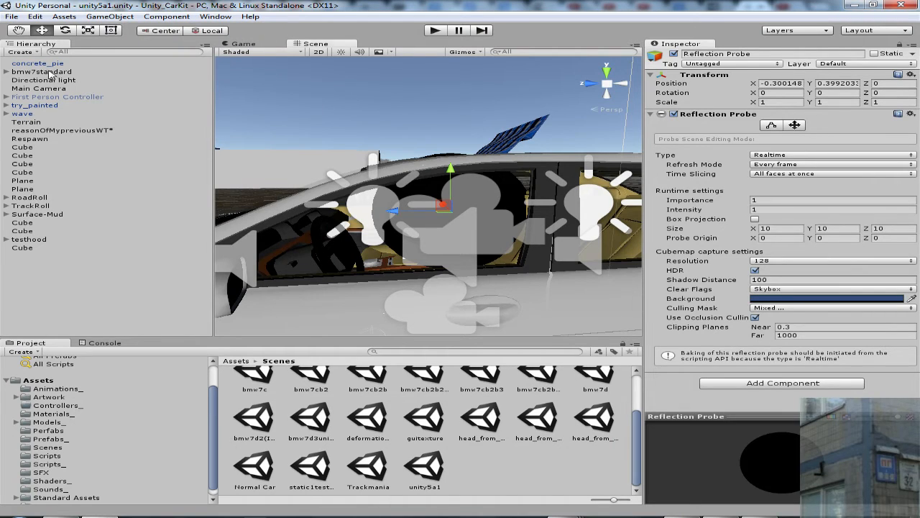
pyautogui.click(42, 72)
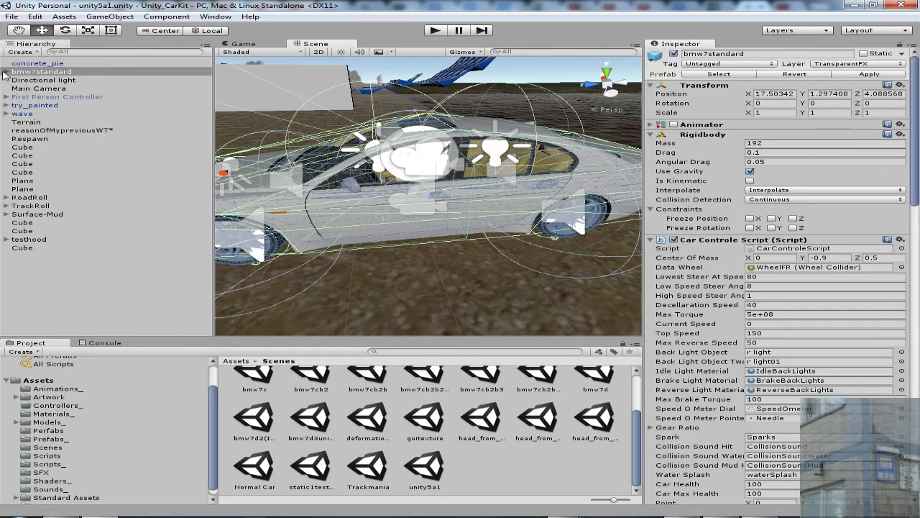
pyautogui.click(6, 71)
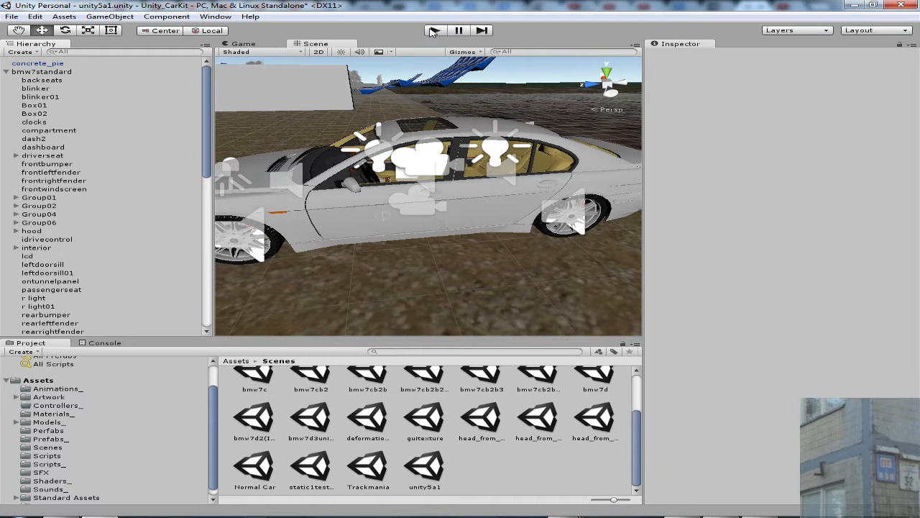
# - Run a quick play-mode test of the car, stop it and reselect bmw7standard
pyautogui.click(435, 30)
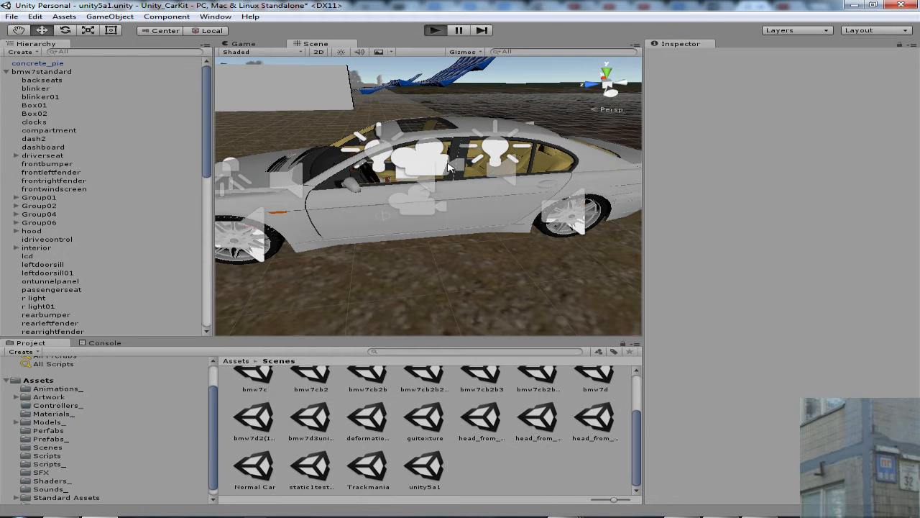
pyautogui.click(435, 30)
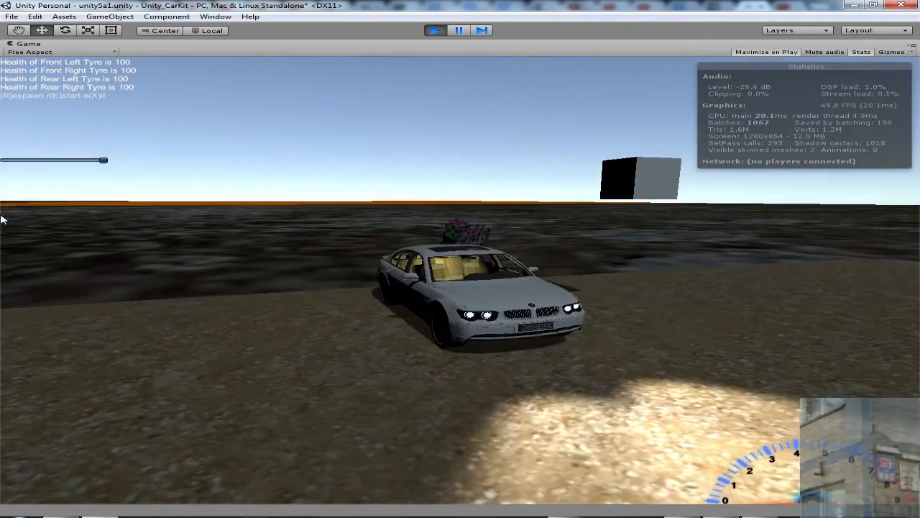
pyautogui.click(434, 30)
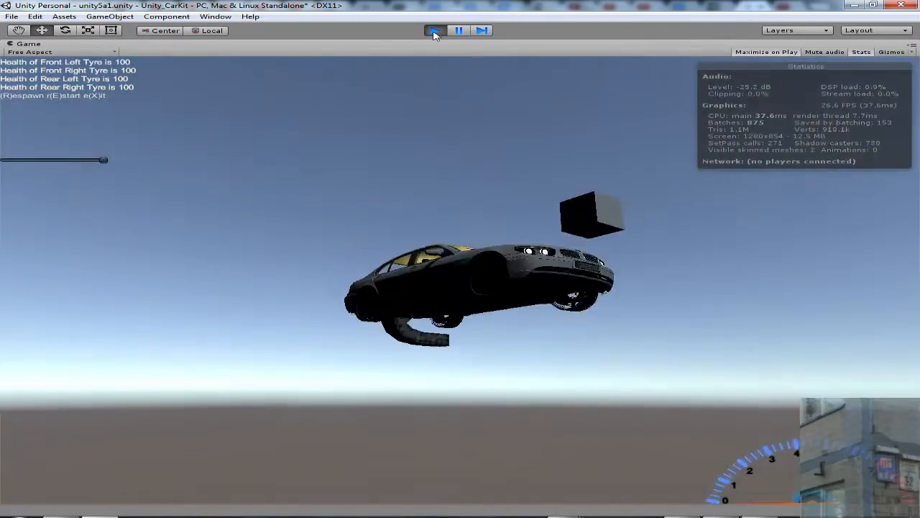
pyautogui.click(434, 30)
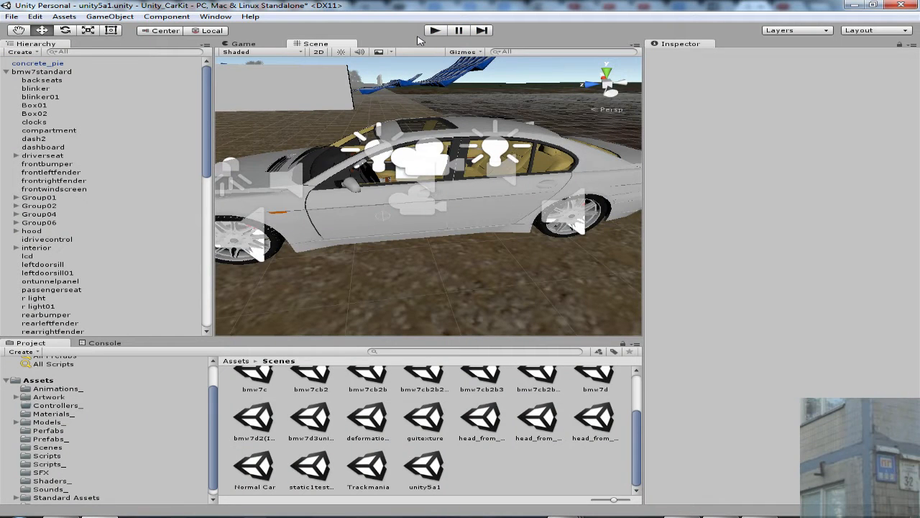
pyautogui.click(41, 71)
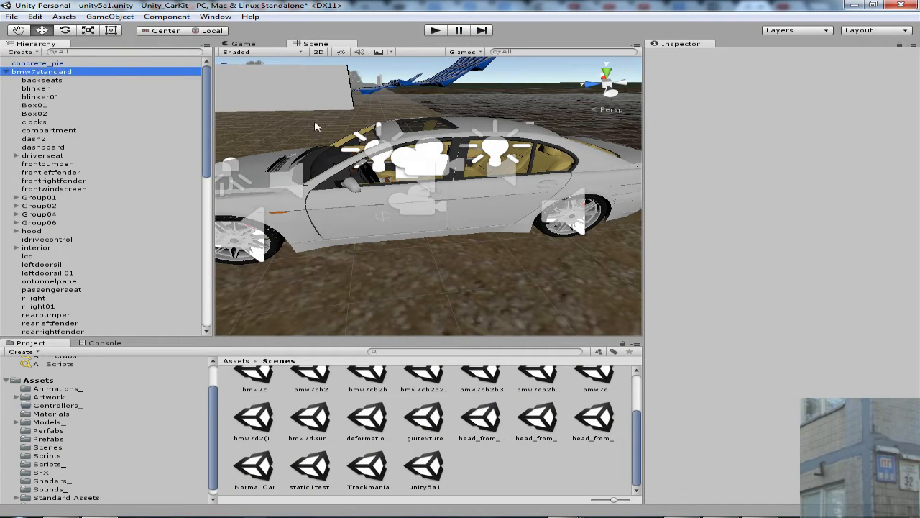
# - Add a new Reflection Probe via GameObject > Light and orbit back to the car
pyautogui.click(41, 71)
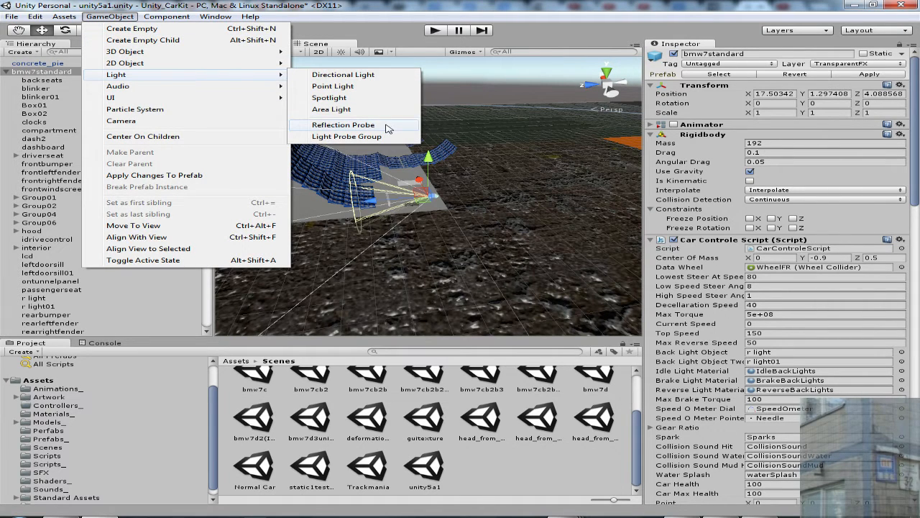
pyautogui.click(343, 124)
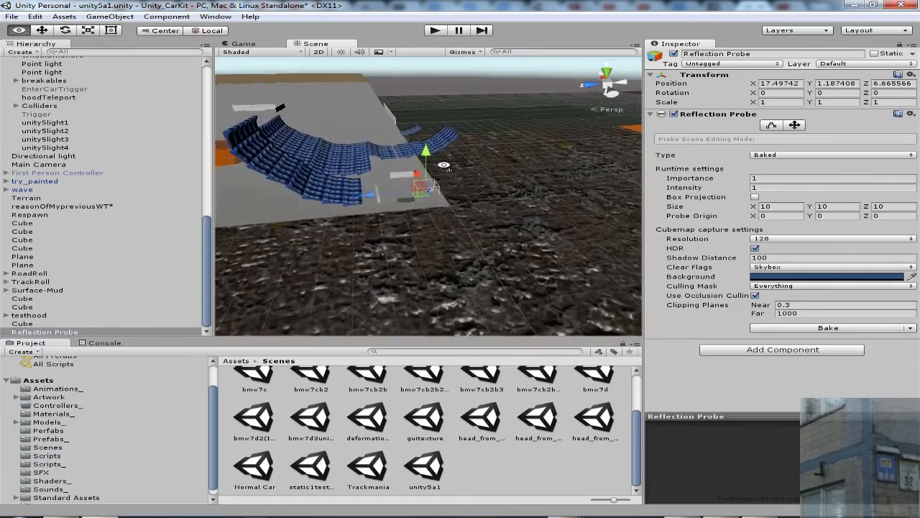
pyautogui.moveTo(431, 215); pyautogui.dragTo(446, 143)
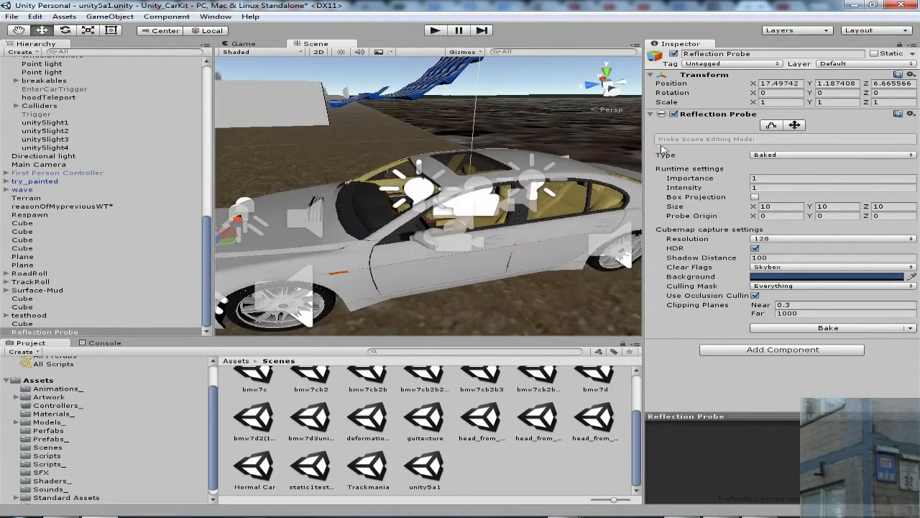
# - Set the probe's Type to Realtime with Refresh Mode Every frame
pyautogui.click(832, 155)
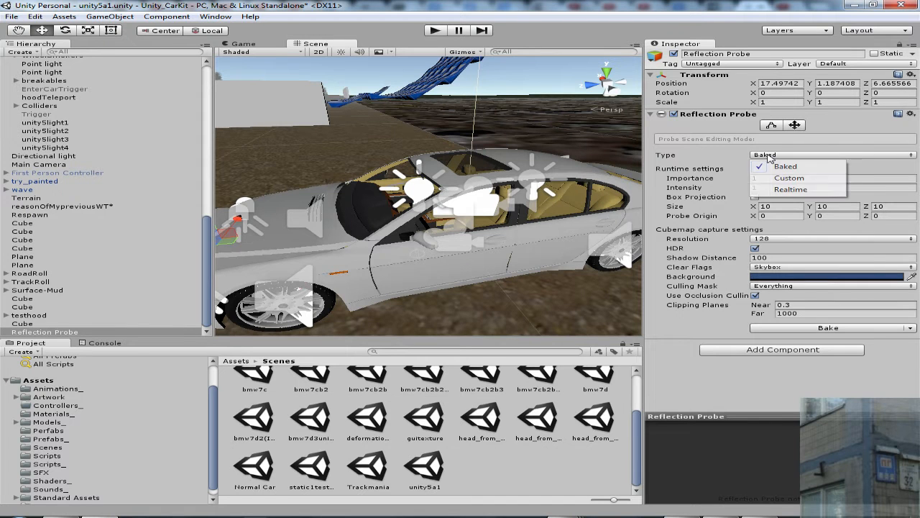
pyautogui.click(785, 167)
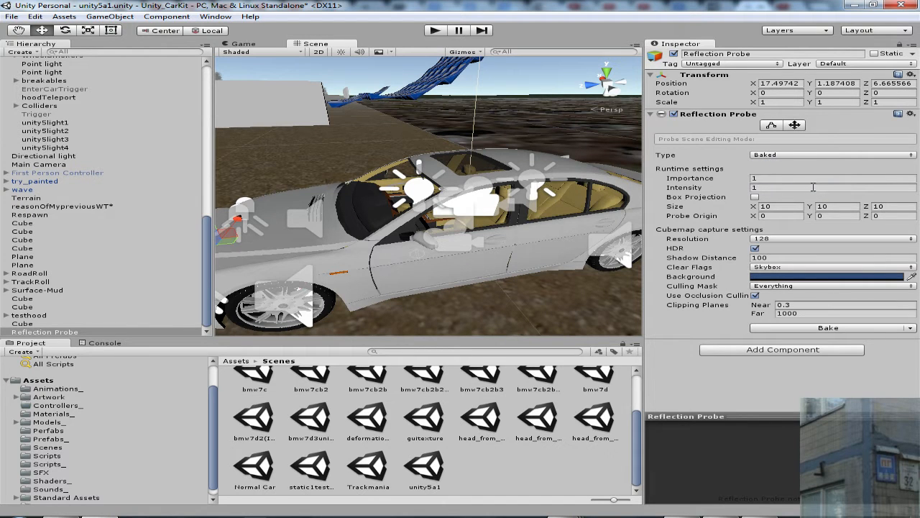
pyautogui.click(830, 155)
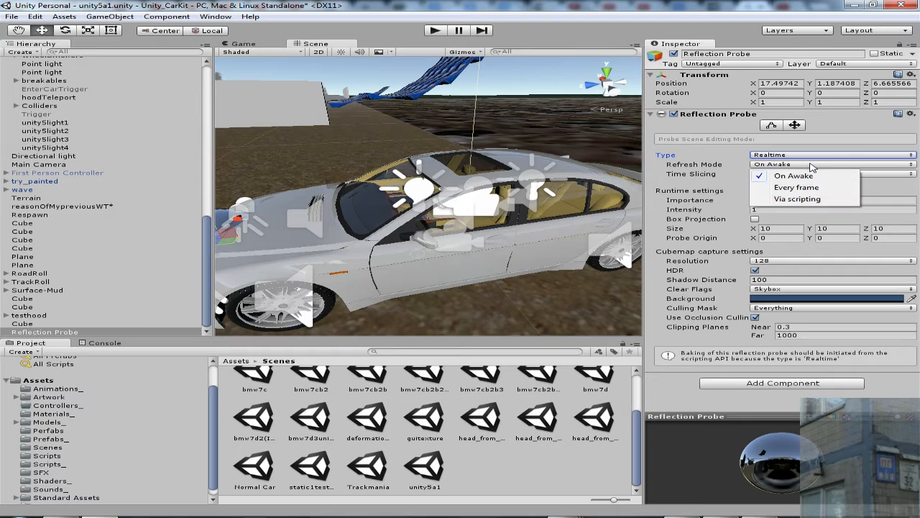
pyautogui.click(797, 186)
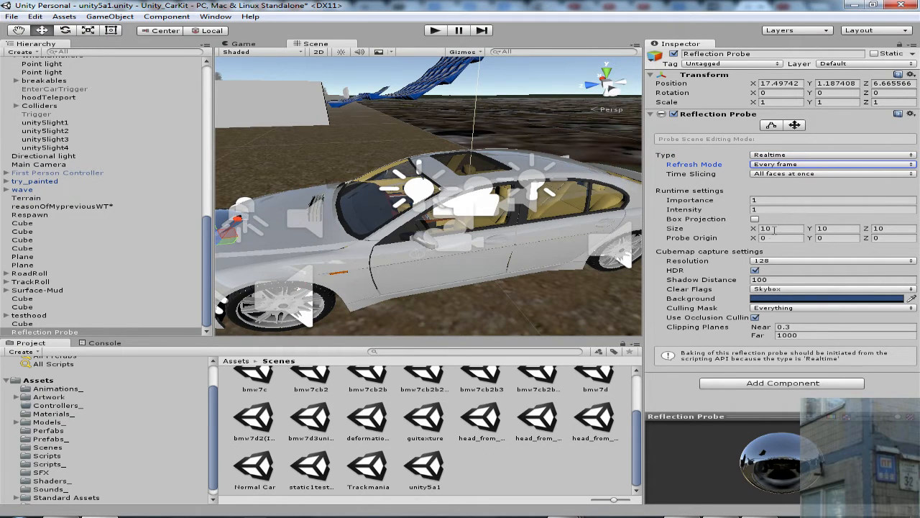
pyautogui.moveTo(696, 218)
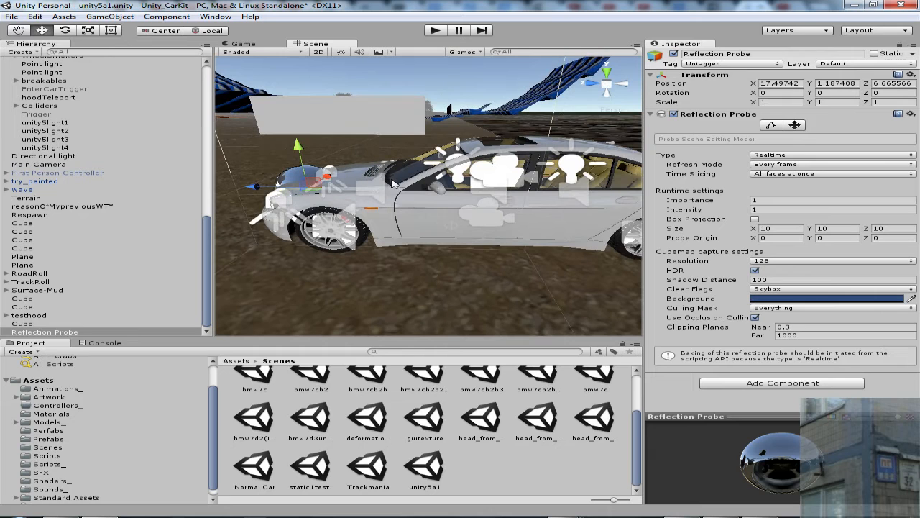
pyautogui.moveTo(723, 221)
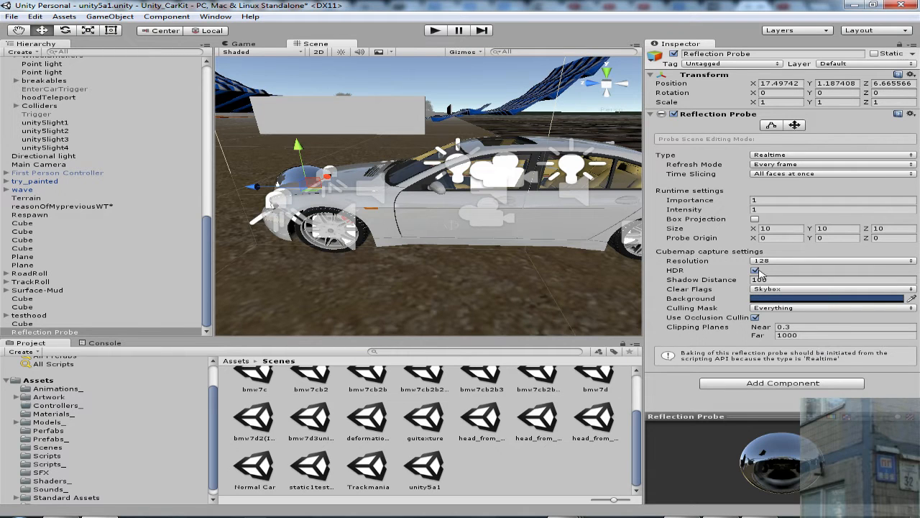
pyautogui.moveTo(762, 275)
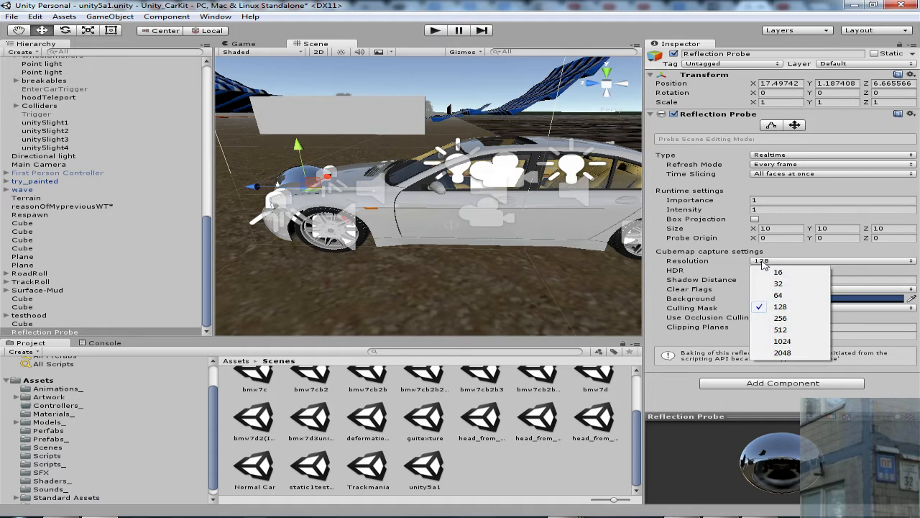
# - Raise the Reflection Probe's Resolution from 128 to 256
pyautogui.click(780, 306)
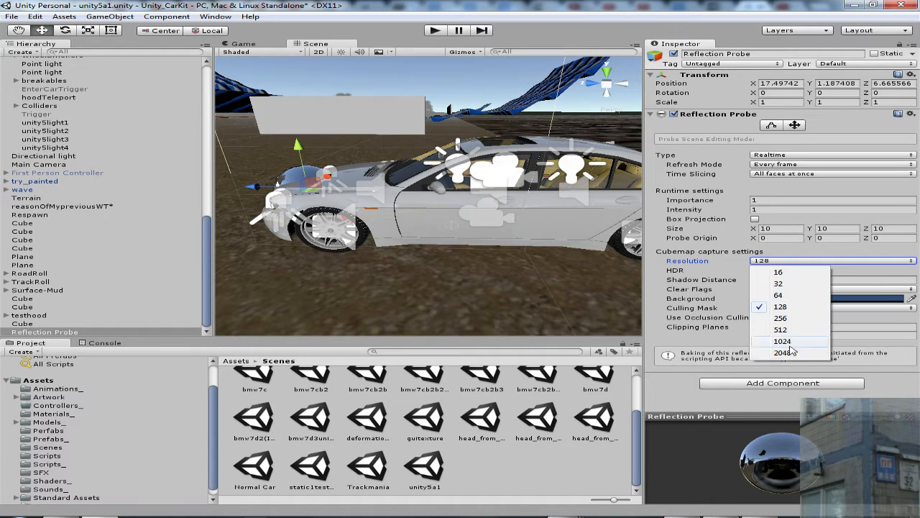
pyautogui.moveTo(783, 352)
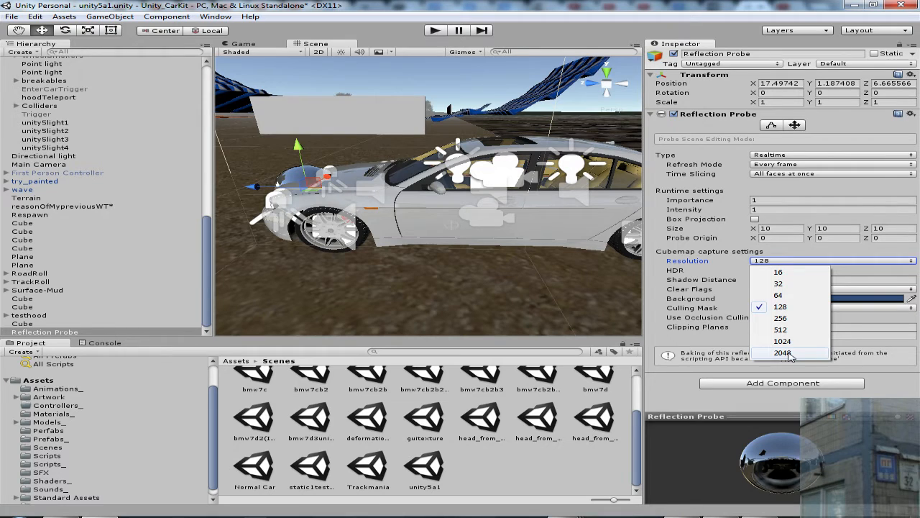
pyautogui.click(780, 318)
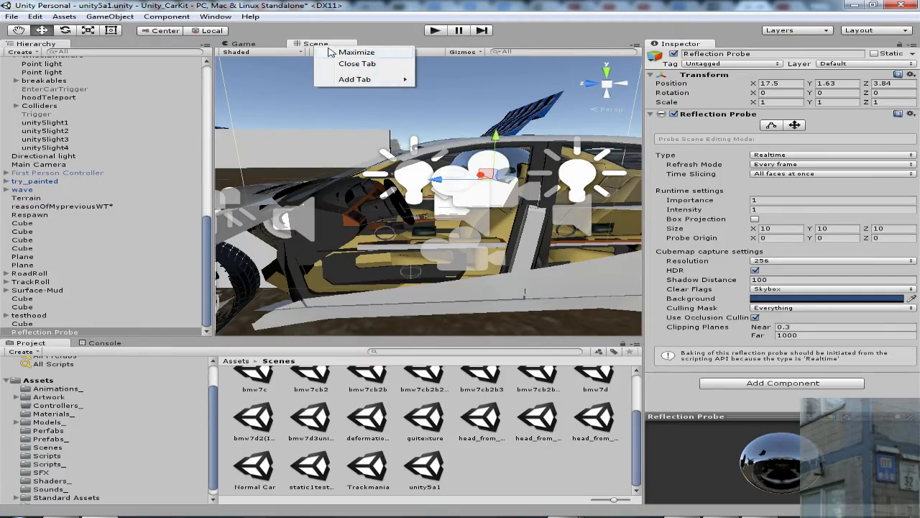
# - Revert Unity's window layouts to factory defaults via Window > Layouts and confirm
pyautogui.click(357, 52)
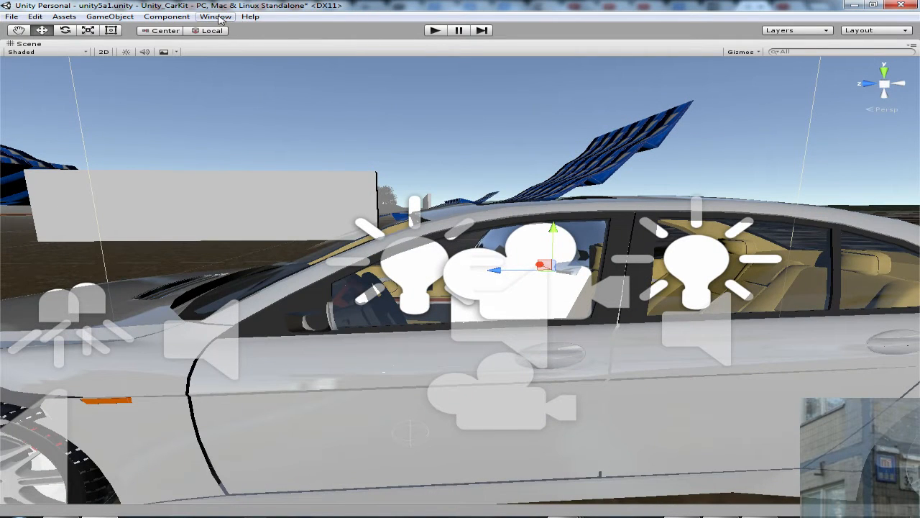
pyautogui.click(215, 16)
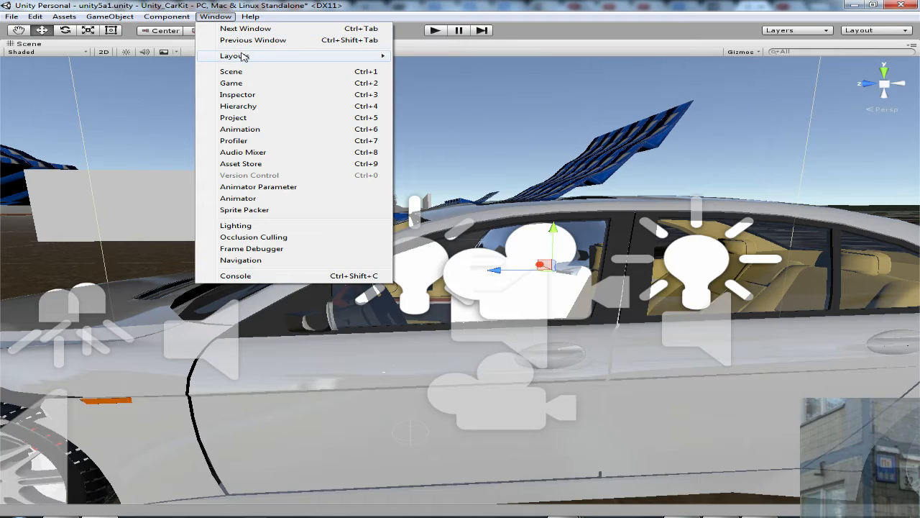
pyautogui.click(233, 56)
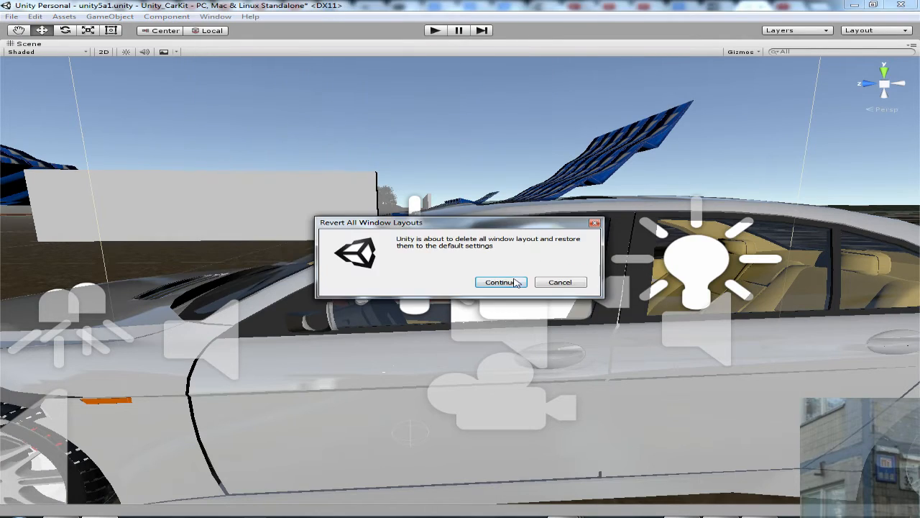
pyautogui.click(502, 282)
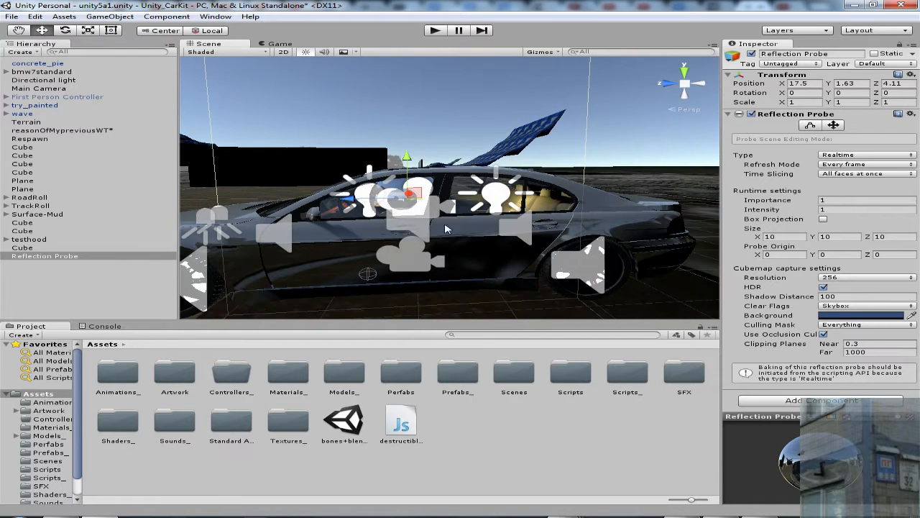
pyautogui.moveTo(509, 247)
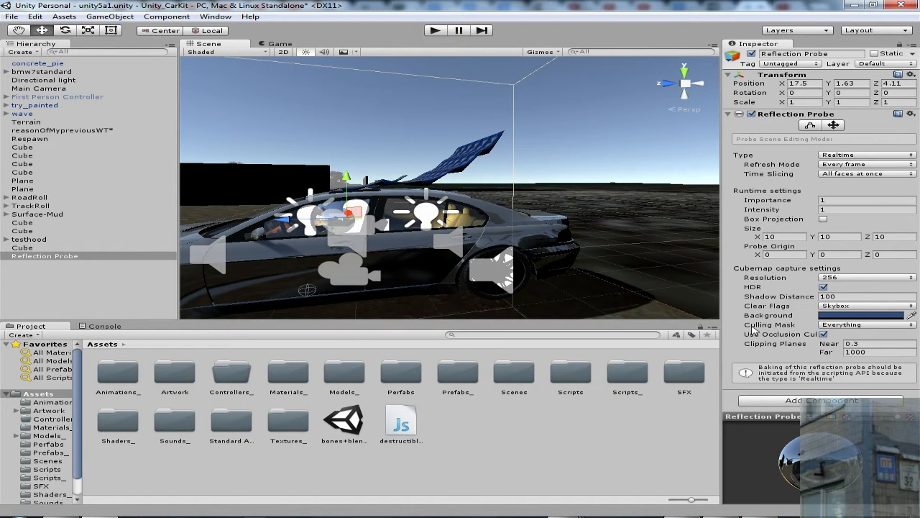
# - Untick the CarExterior layer in the probe's Culling Mask so it reads Mixed
pyautogui.click(863, 324)
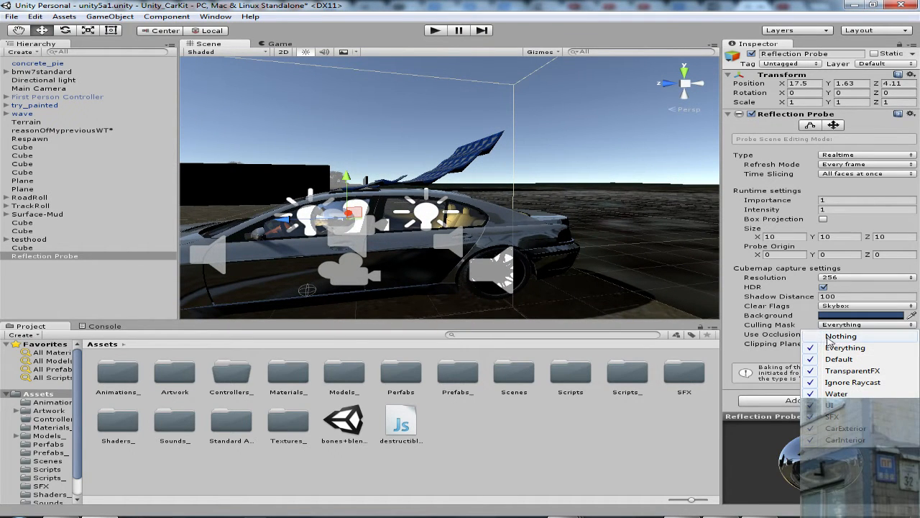
pyautogui.click(507, 226)
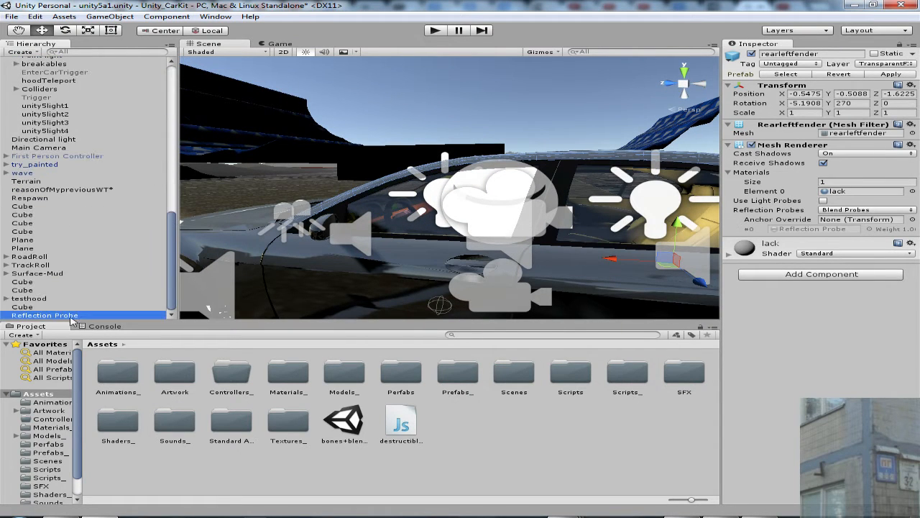
pyautogui.click(866, 324)
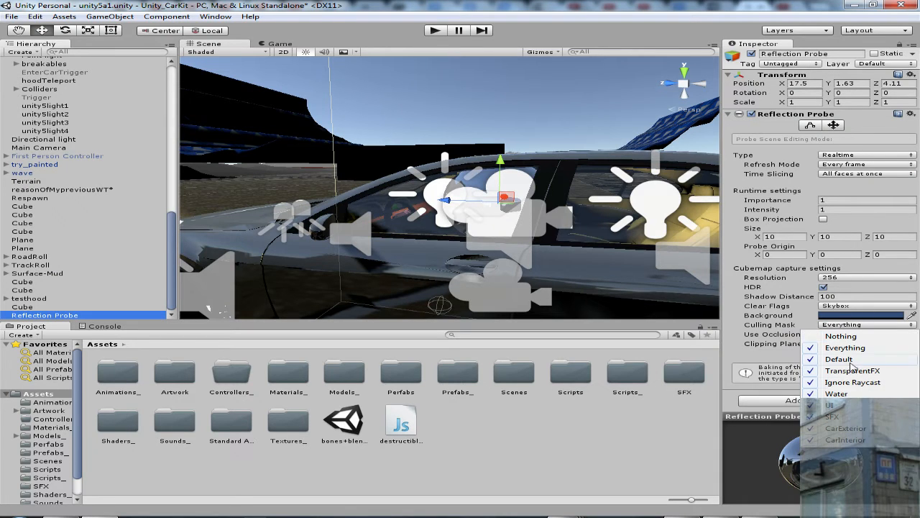
pyautogui.moveTo(852, 432)
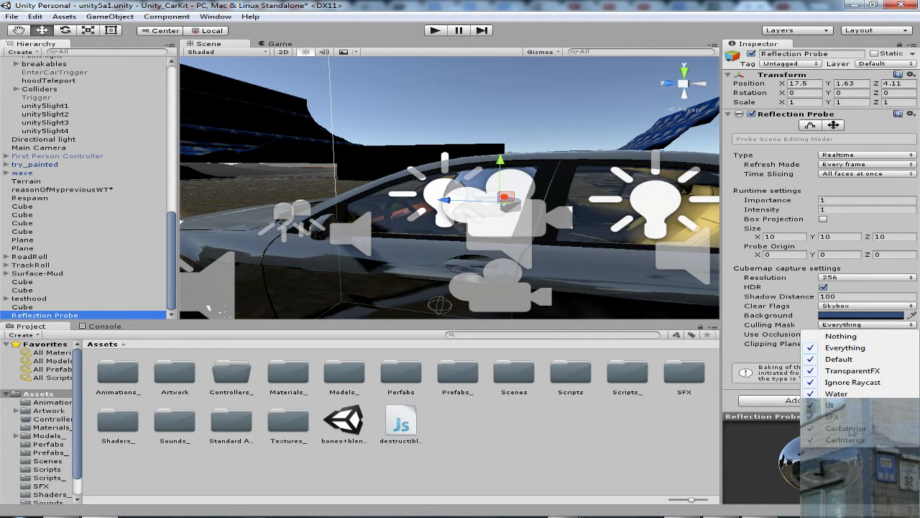
pyautogui.click(847, 428)
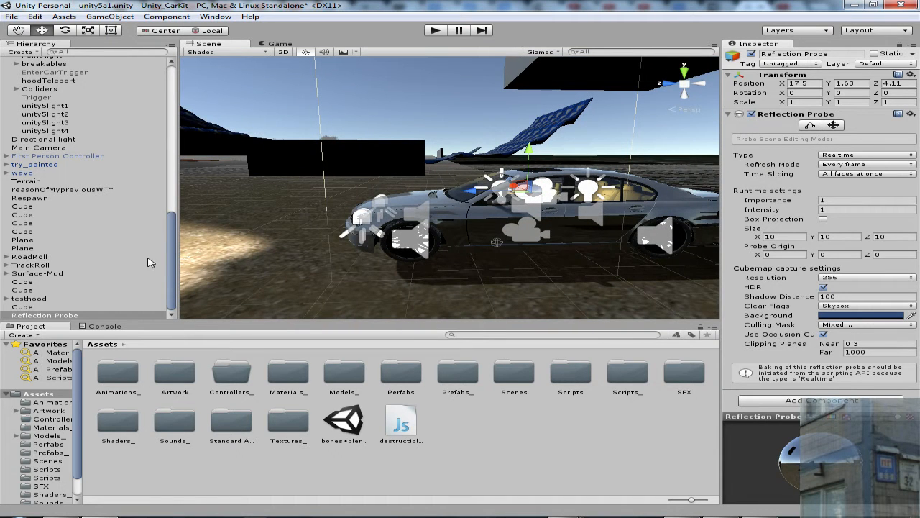
pyautogui.moveTo(175, 273)
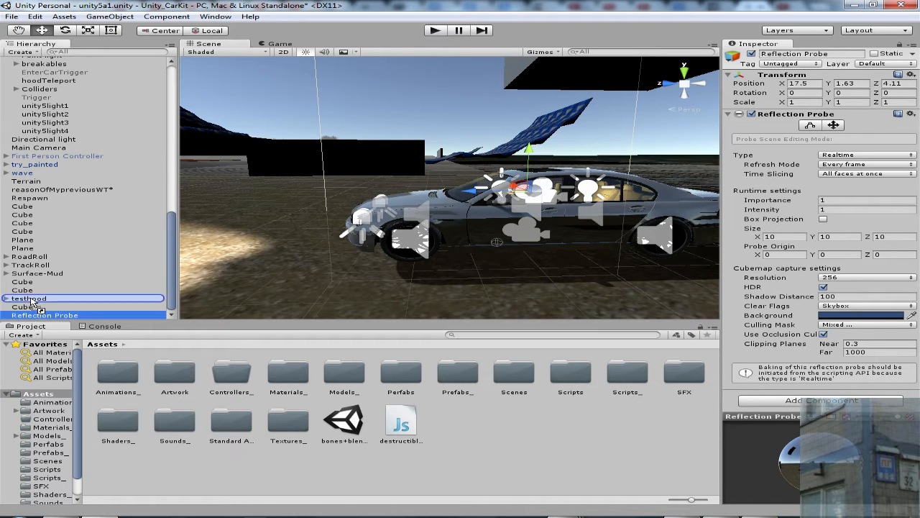
# - Parent the Reflection Probe under bmw7standard in the Hierarchy so it follows the car
pyautogui.scroll(3)
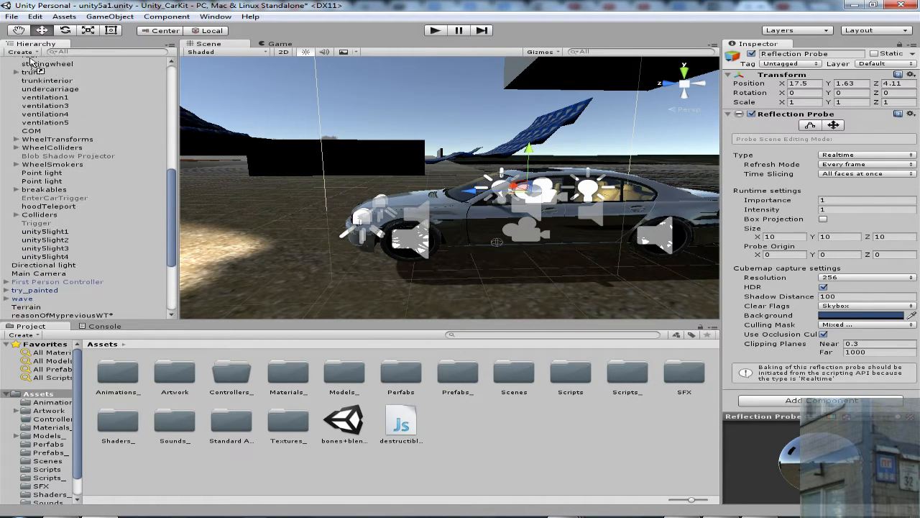
pyautogui.click(6, 71)
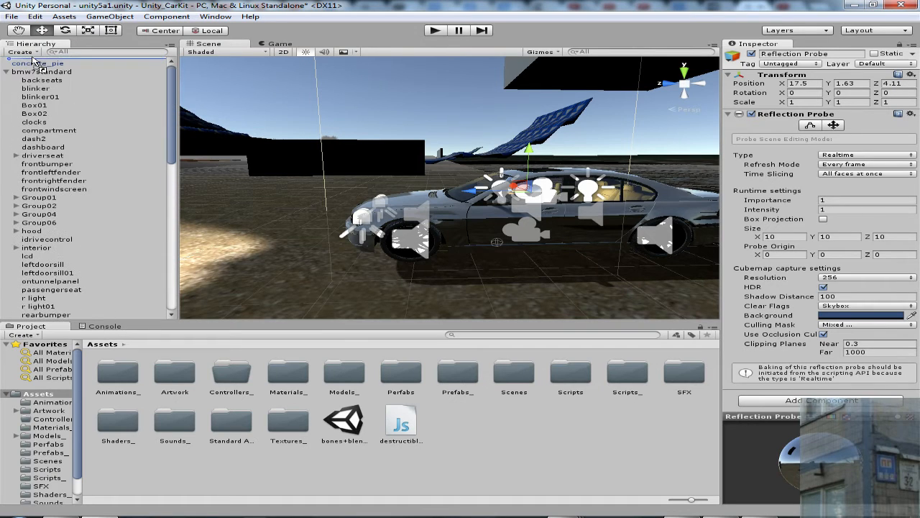
pyautogui.scroll(-3)
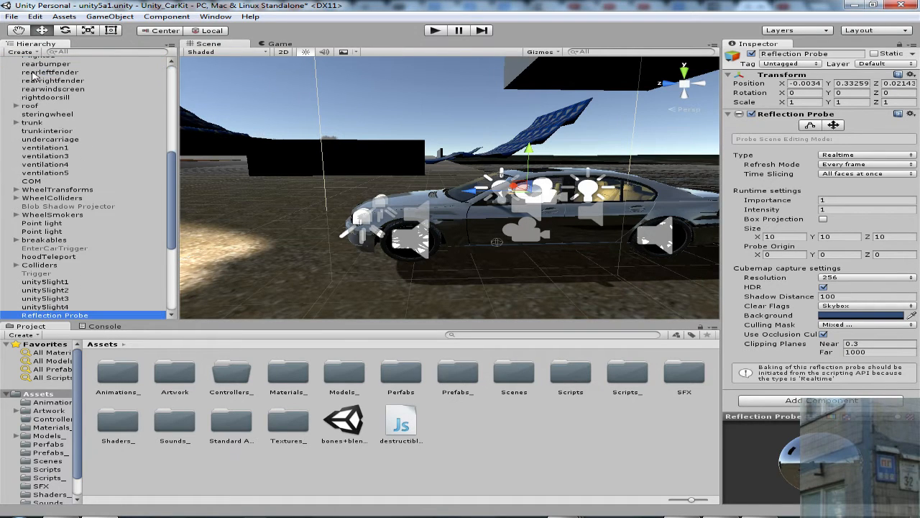
pyautogui.moveTo(496, 220)
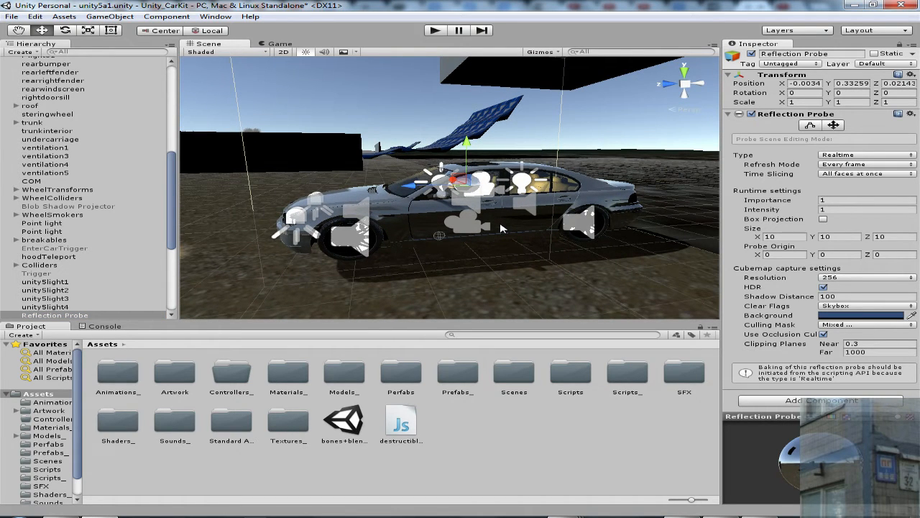
pyautogui.moveTo(172, 218)
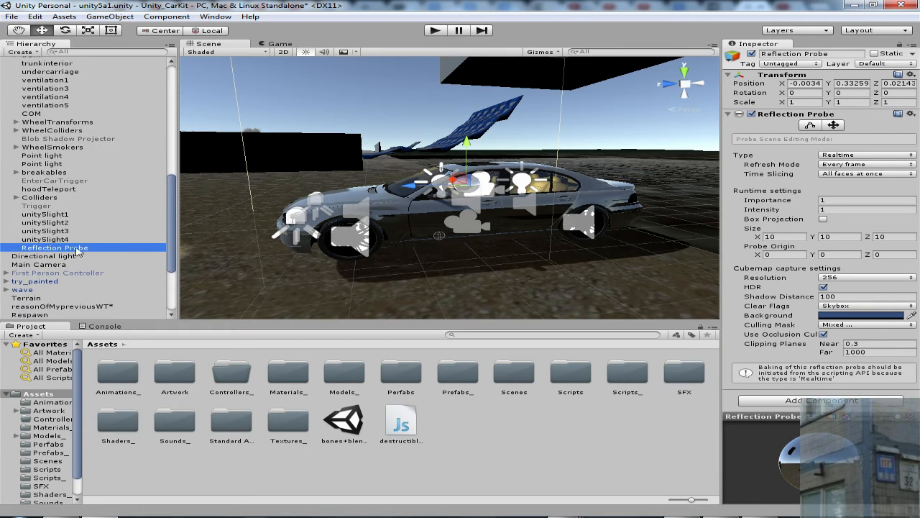
pyautogui.scroll(3)
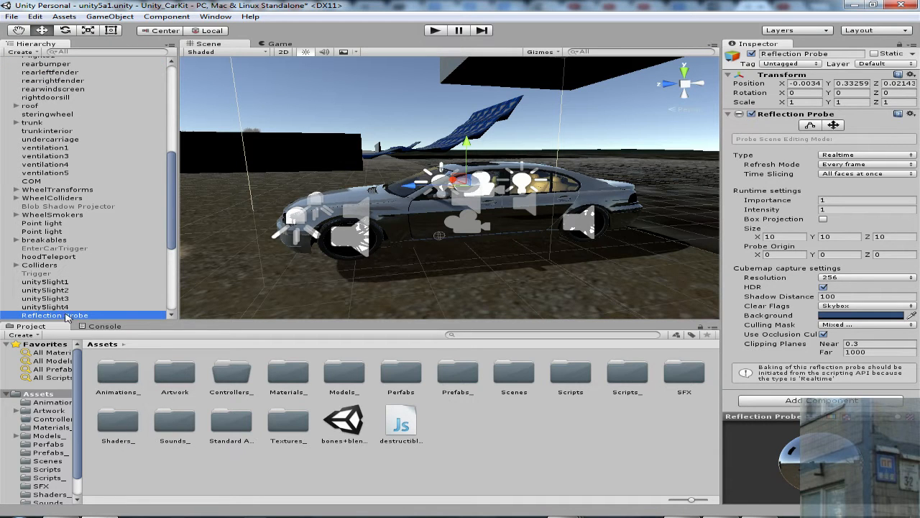
pyautogui.scroll(3)
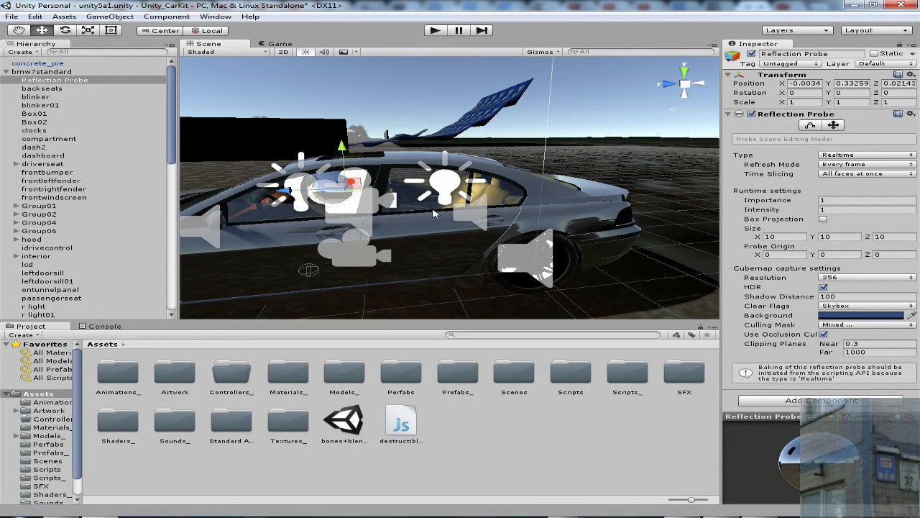
pyautogui.moveTo(406, 227)
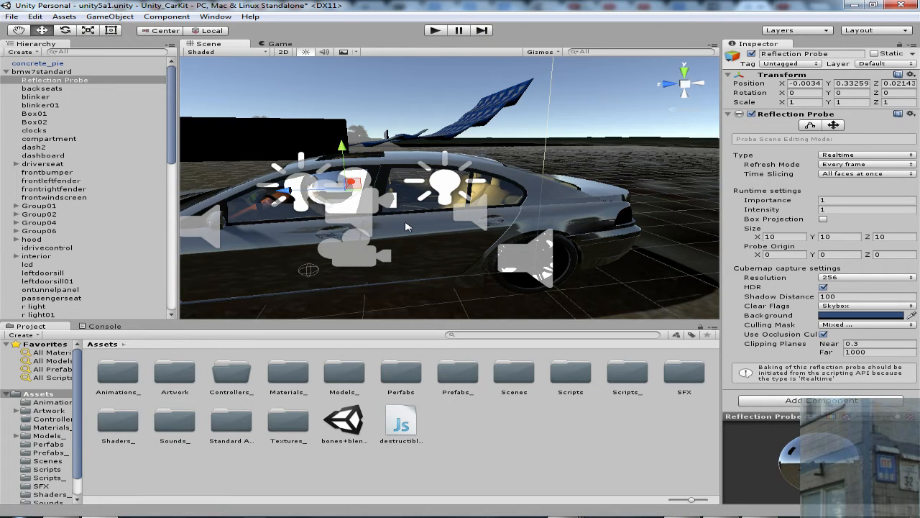
pyautogui.moveTo(400, 237)
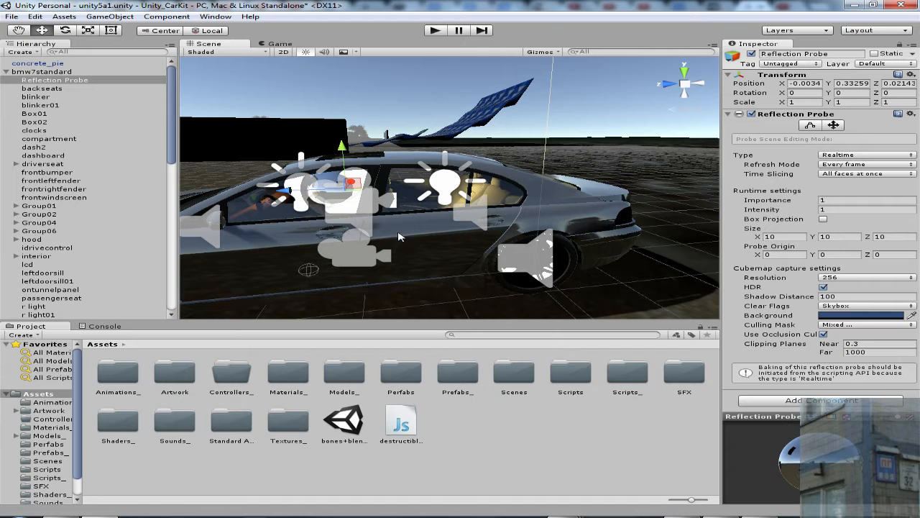
pyautogui.moveTo(429, 241)
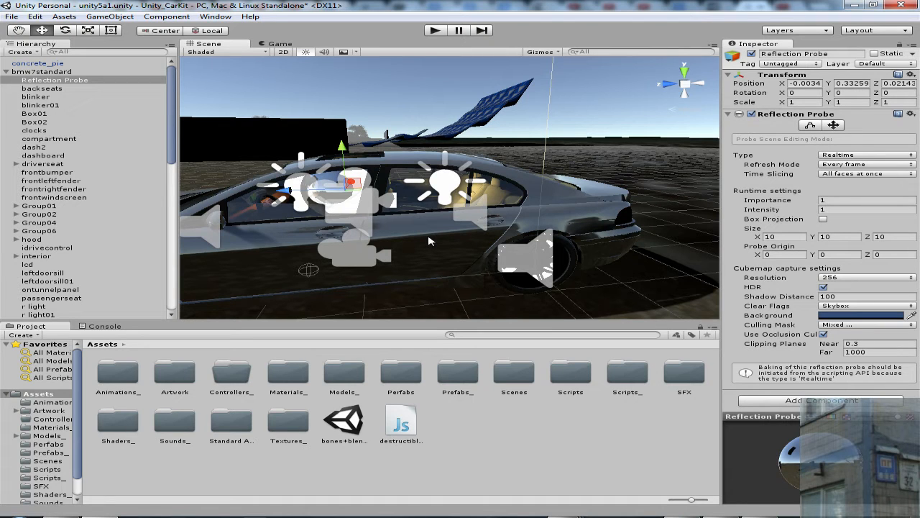
pyautogui.moveTo(34, 16)
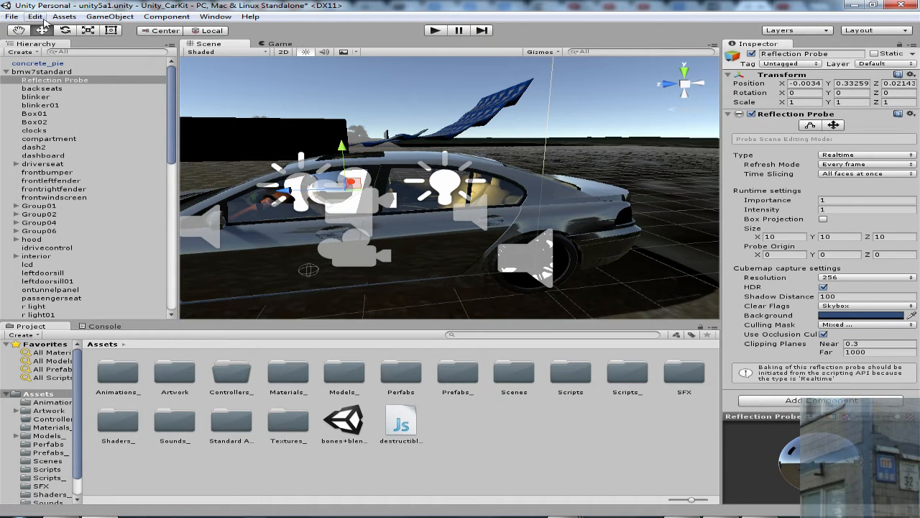
# - Show Quality Settings via Edit > Project Settings with Realtime Reflection Probes enabled
pyautogui.click(35, 16)
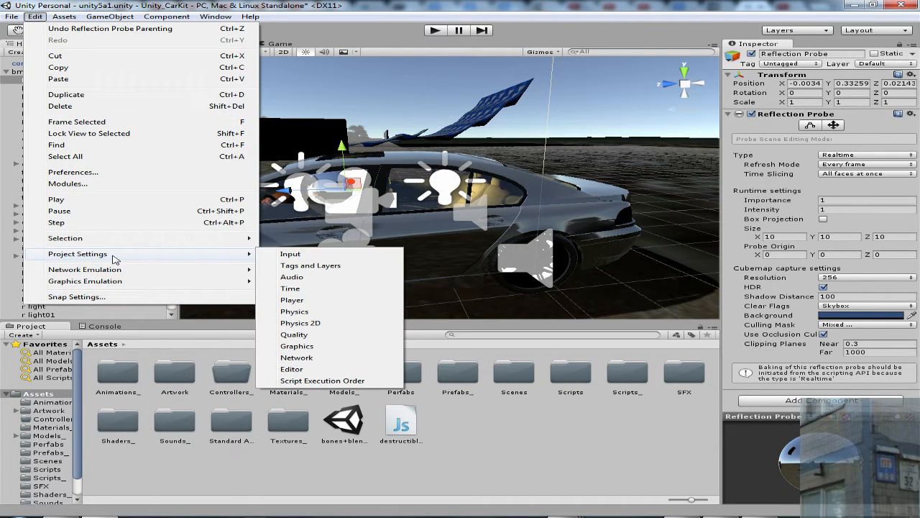
pyautogui.click(295, 334)
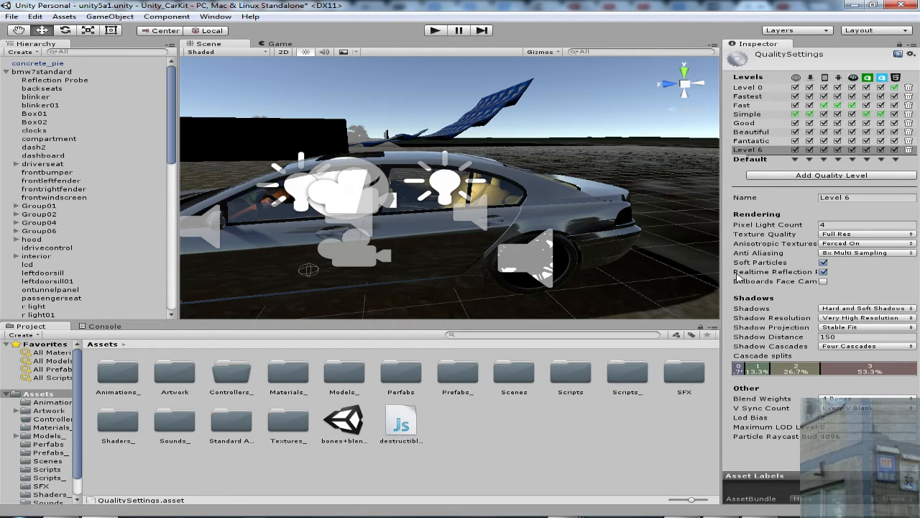
pyautogui.moveTo(759, 277)
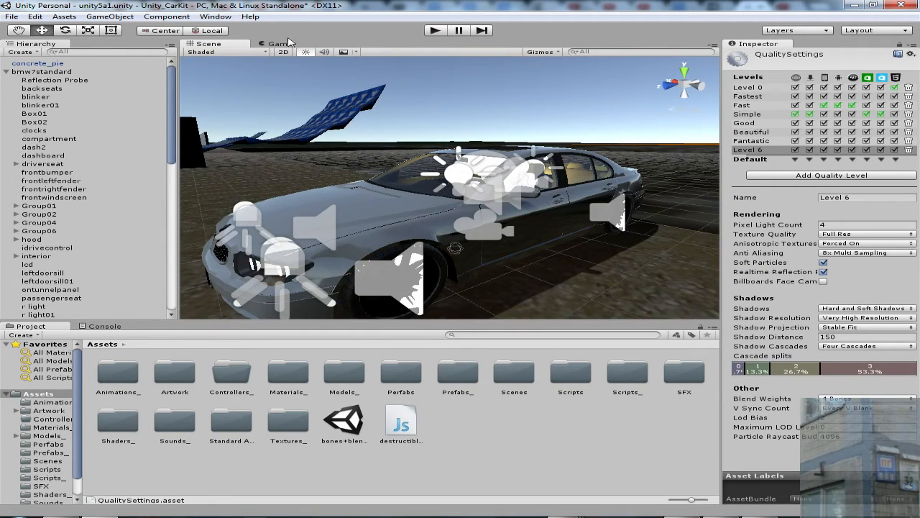
pyautogui.click(279, 44)
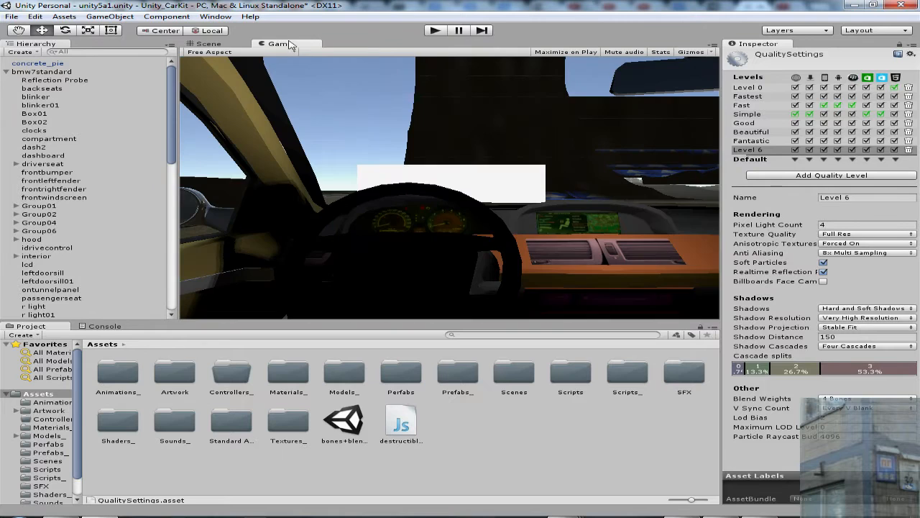
pyautogui.click(435, 30)
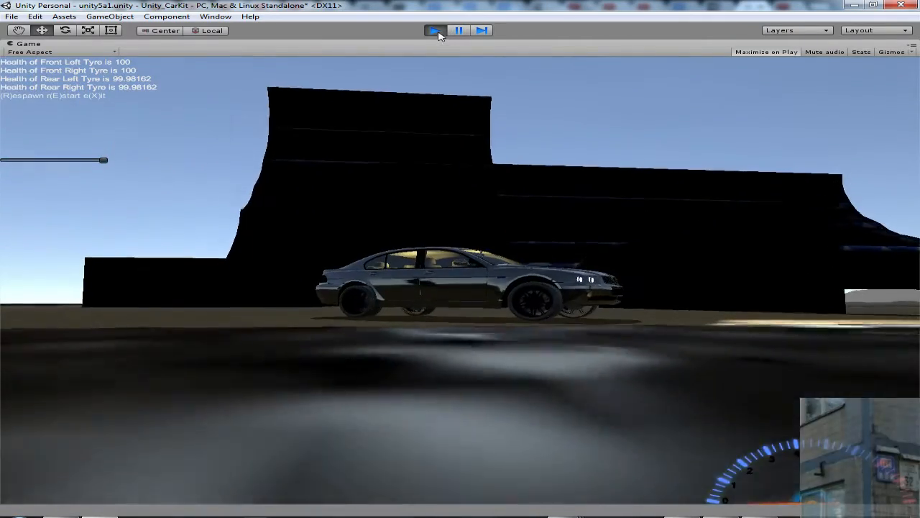
pyautogui.click(435, 30)
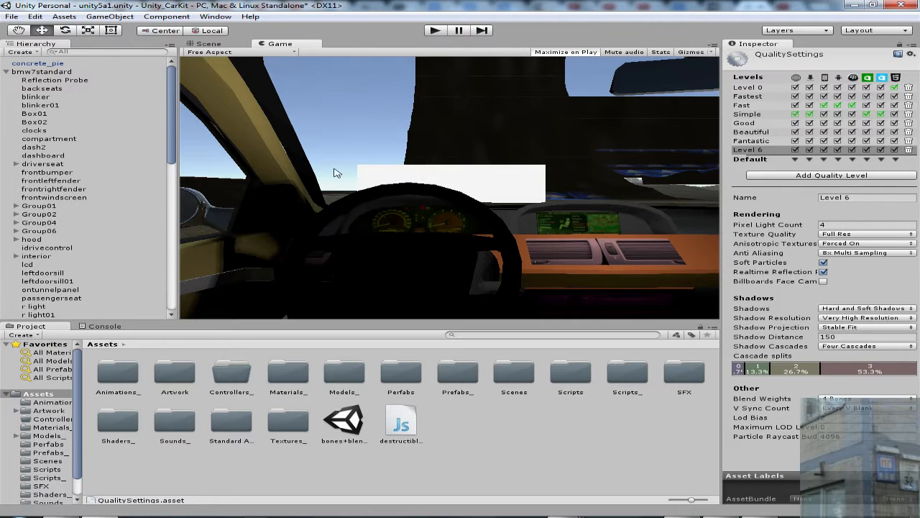
pyautogui.click(207, 43)
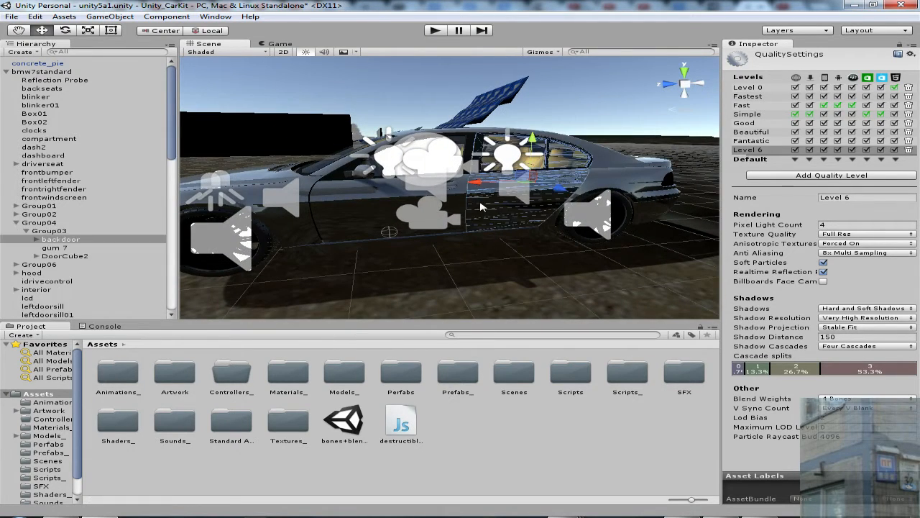
# - Select the backdoor and lower its chrome material's Metallic to 0.2
pyautogui.click(61, 238)
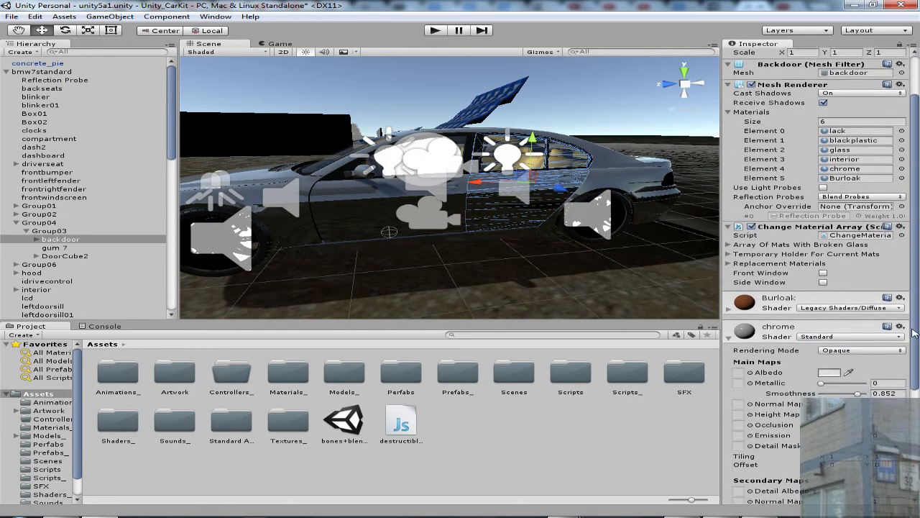
pyautogui.scroll(-3)
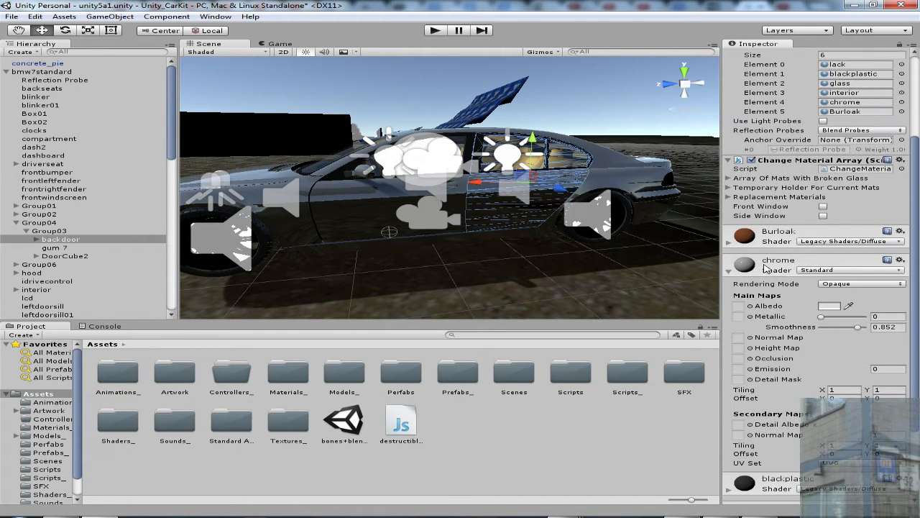
pyautogui.moveTo(758, 322)
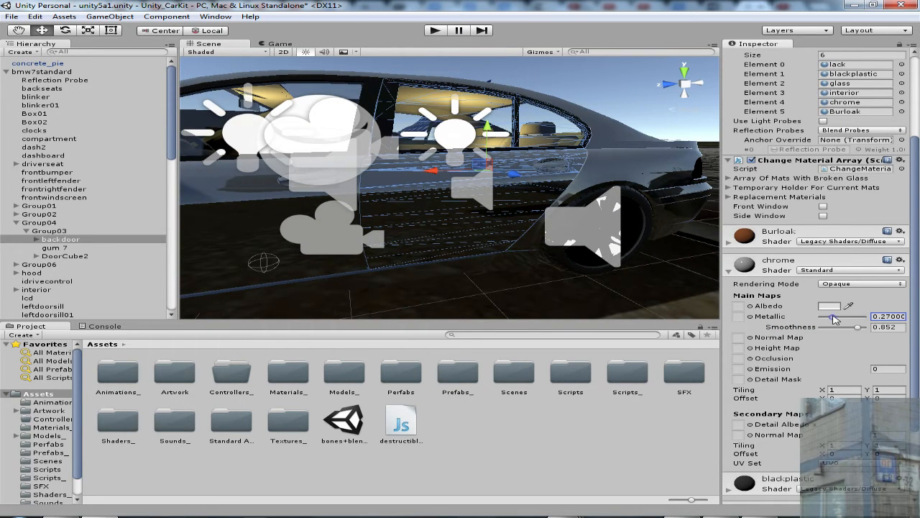
pyautogui.moveTo(857, 316); pyautogui.dragTo(831, 316)
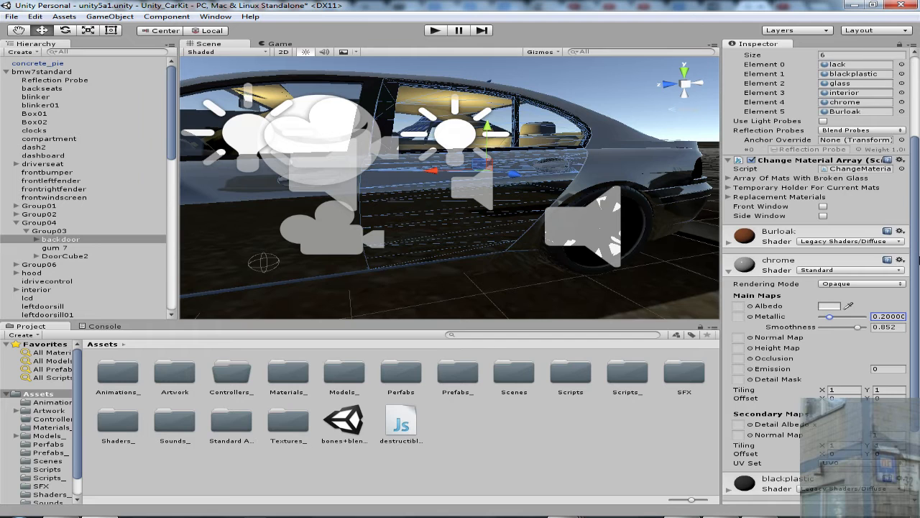
# - Tune the lack paint to Metallic 0.5 and Smoothness 0.92, checking door reflections
pyautogui.scroll(-3)
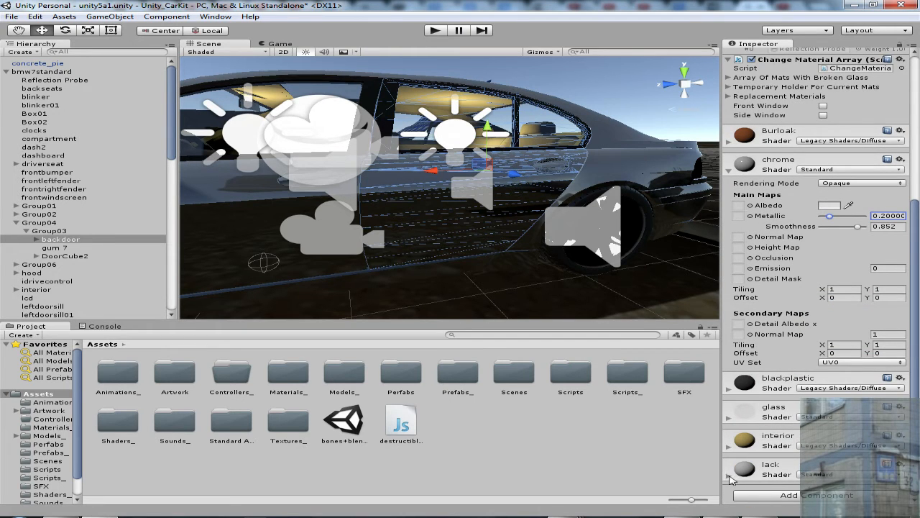
pyautogui.scroll(-3)
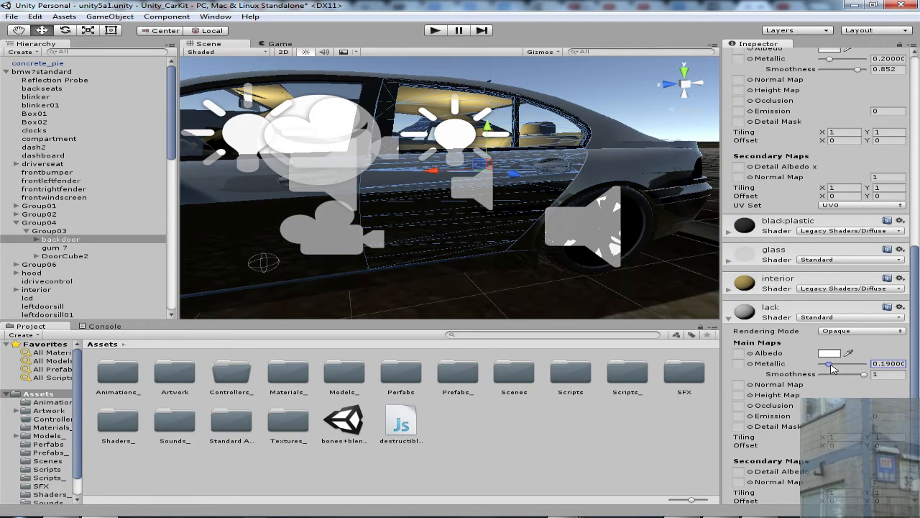
pyautogui.moveTo(830, 368); pyautogui.dragTo(848, 364)
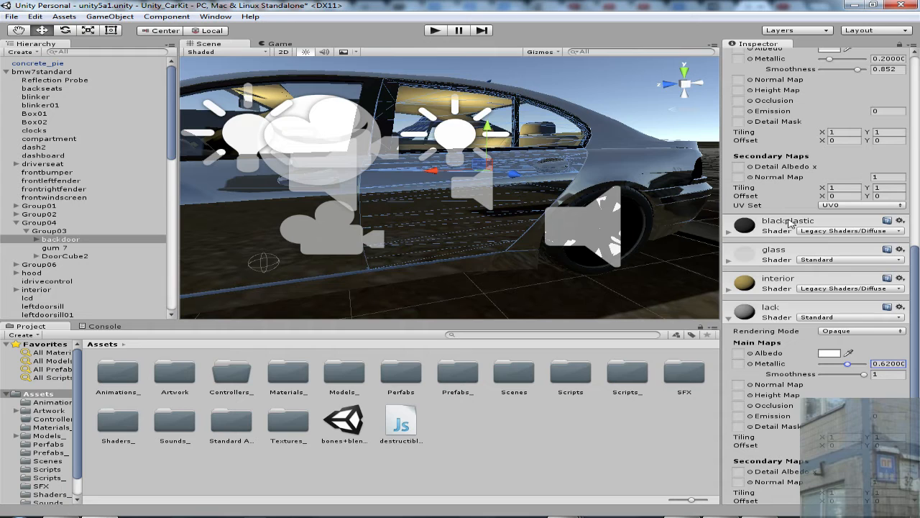
pyautogui.moveTo(510, 278)
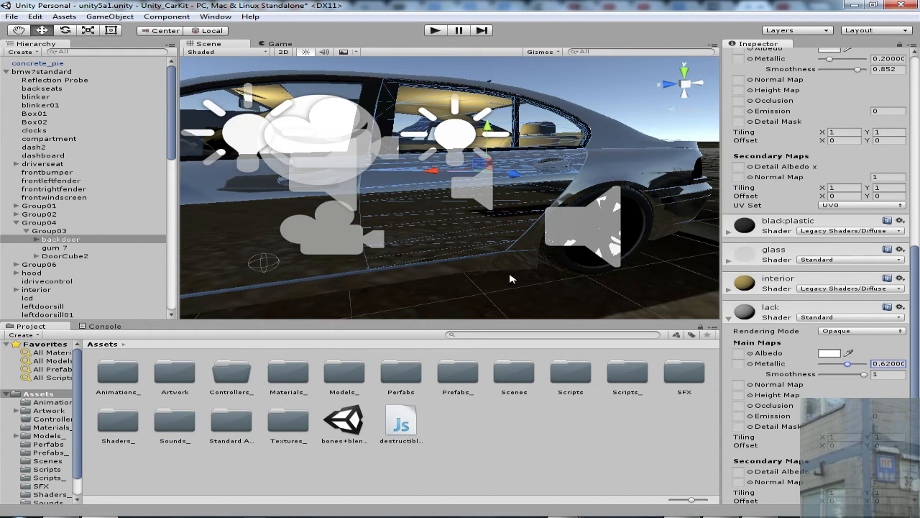
pyautogui.moveTo(511, 279); pyautogui.dragTo(629, 268)
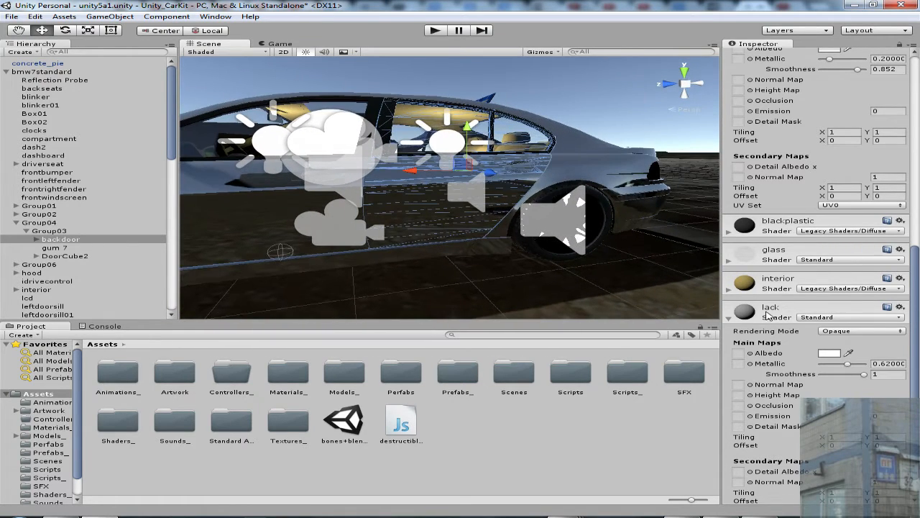
pyautogui.moveTo(856, 371)
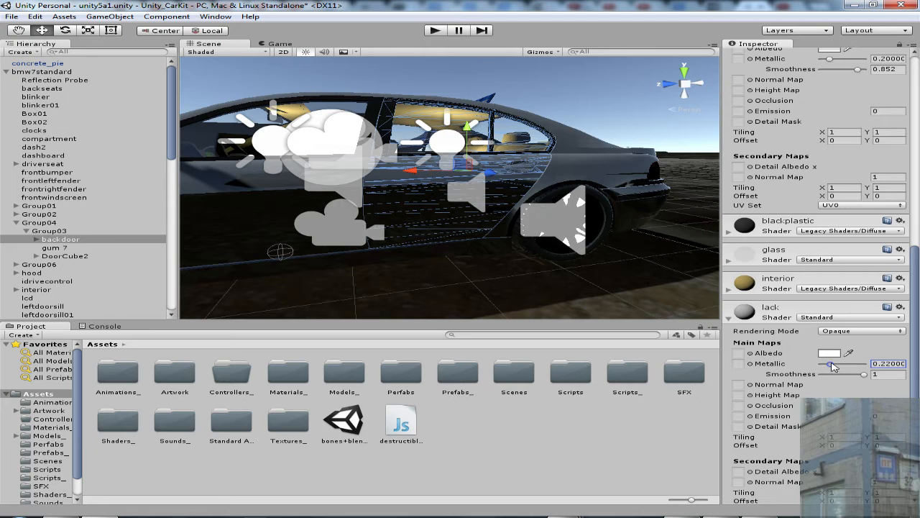
pyautogui.moveTo(832, 366); pyautogui.dragTo(863, 377)
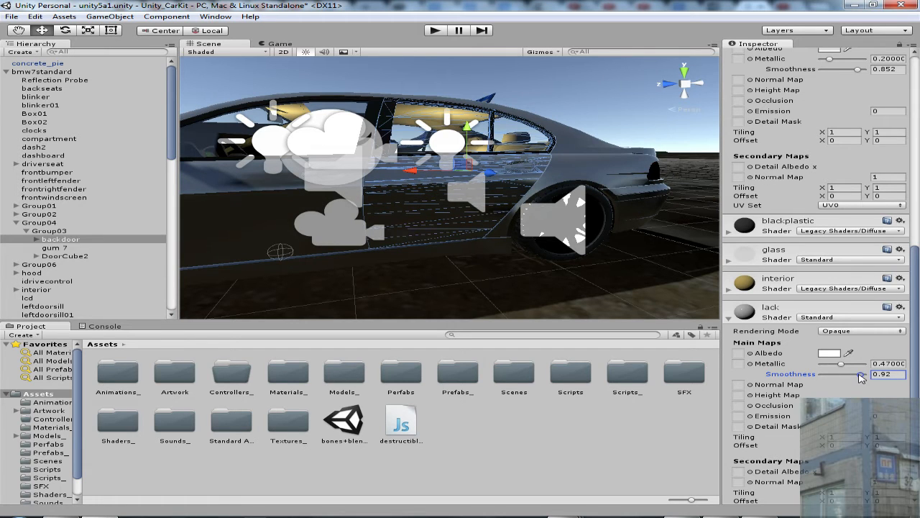
pyautogui.moveTo(841, 363); pyautogui.dragTo(848, 363)
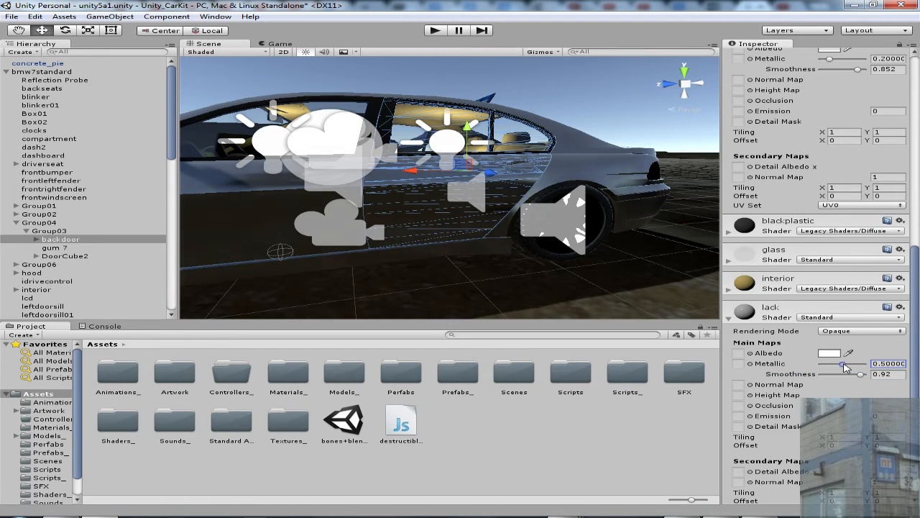
pyautogui.moveTo(845, 366); pyautogui.dragTo(859, 367)
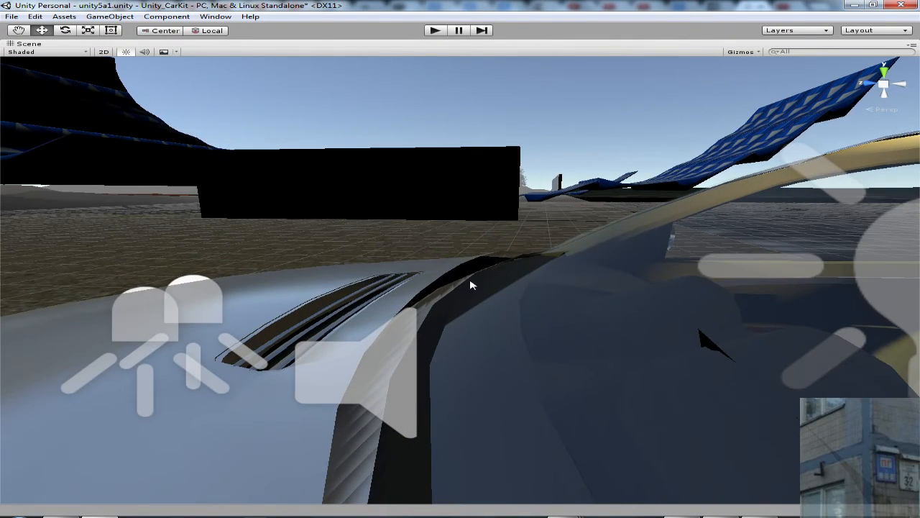
# - Orbit the camera over the hood, windshield and side to inspect the paint reflections
pyautogui.moveTo(471, 284); pyautogui.dragTo(536, 277)
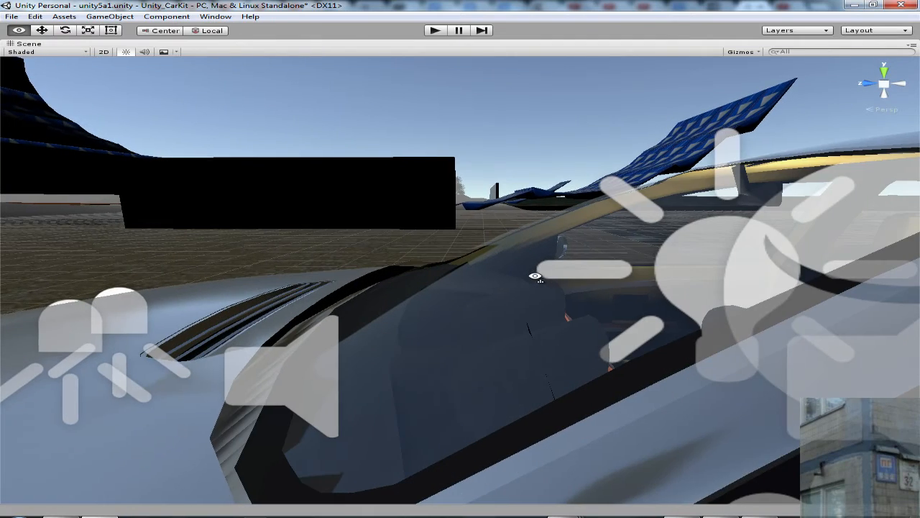
pyautogui.moveTo(536, 277); pyautogui.dragTo(381, 312)
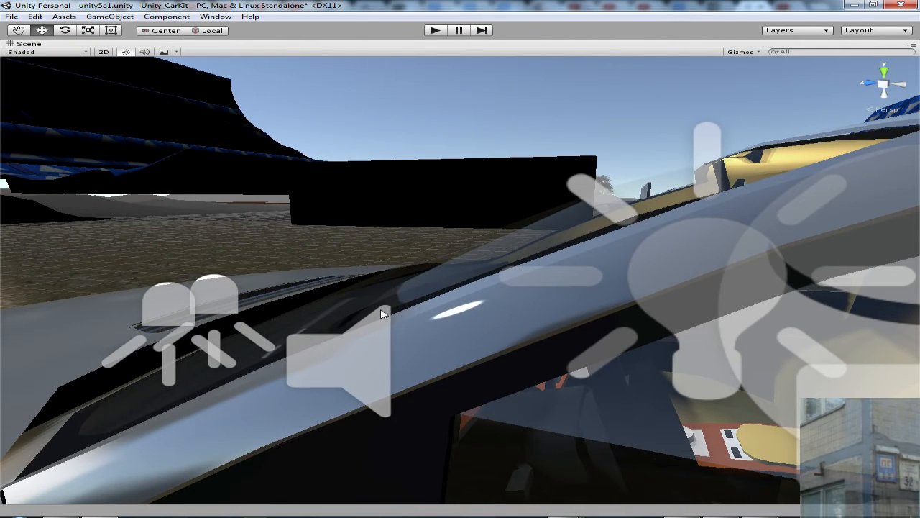
pyautogui.moveTo(385, 313); pyautogui.dragTo(575, 305)
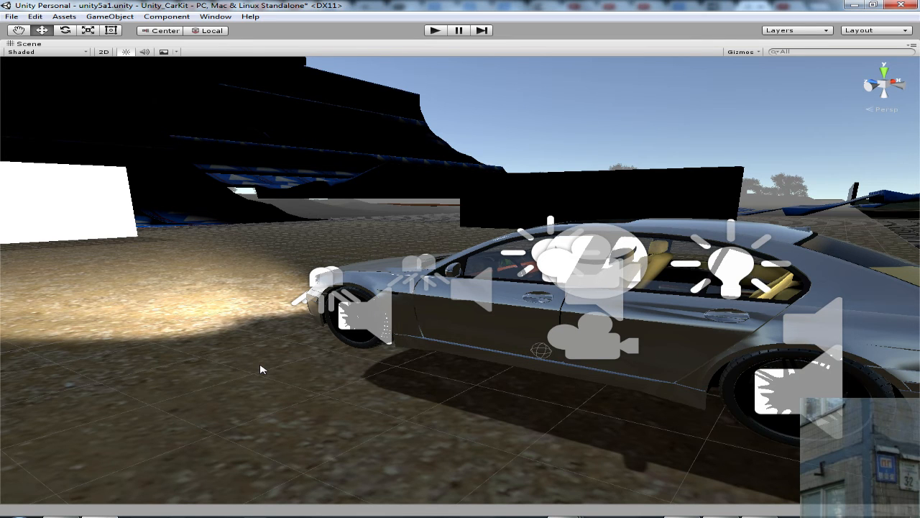
pyautogui.moveTo(395, 324)
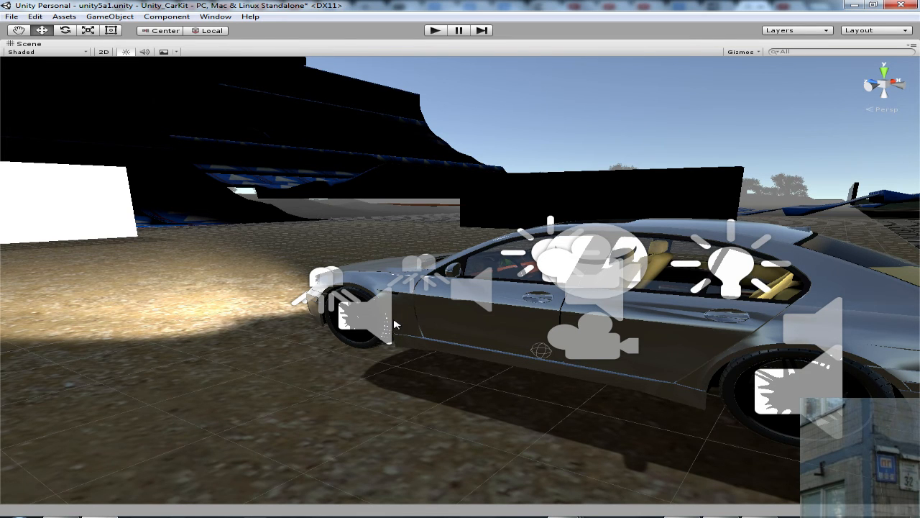